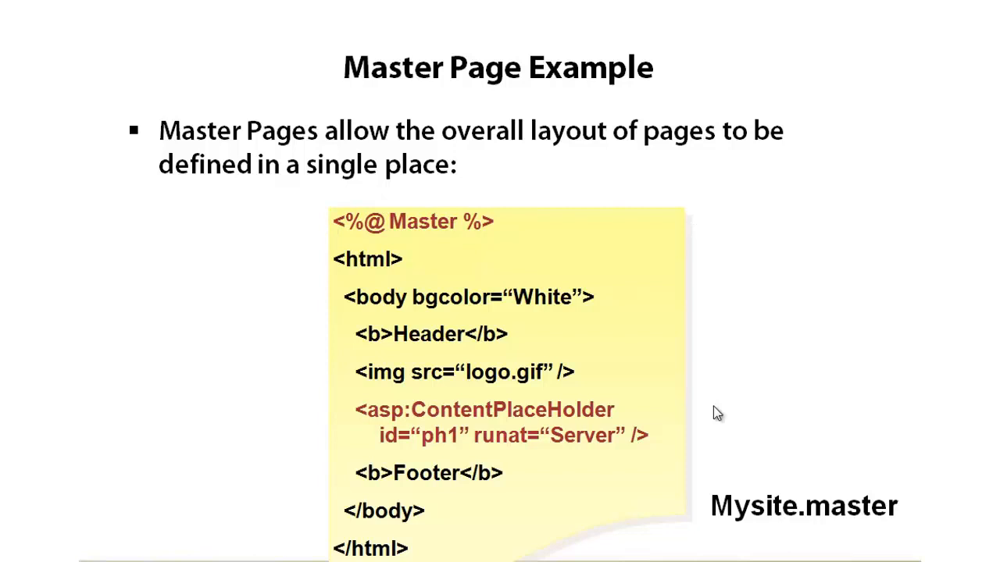
mouse_move(685, 414)
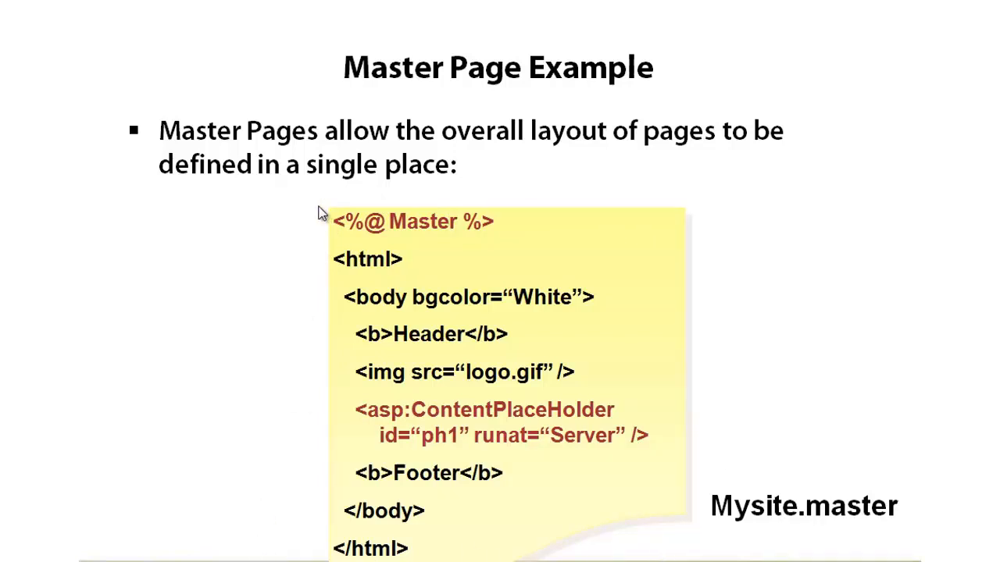
mouse_move(620, 445)
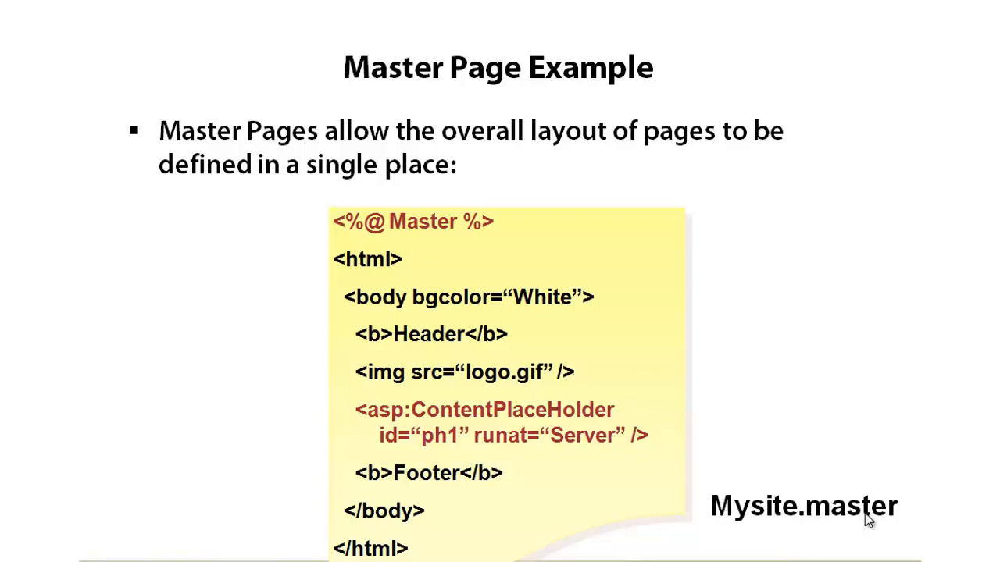
mouse_move(392, 310)
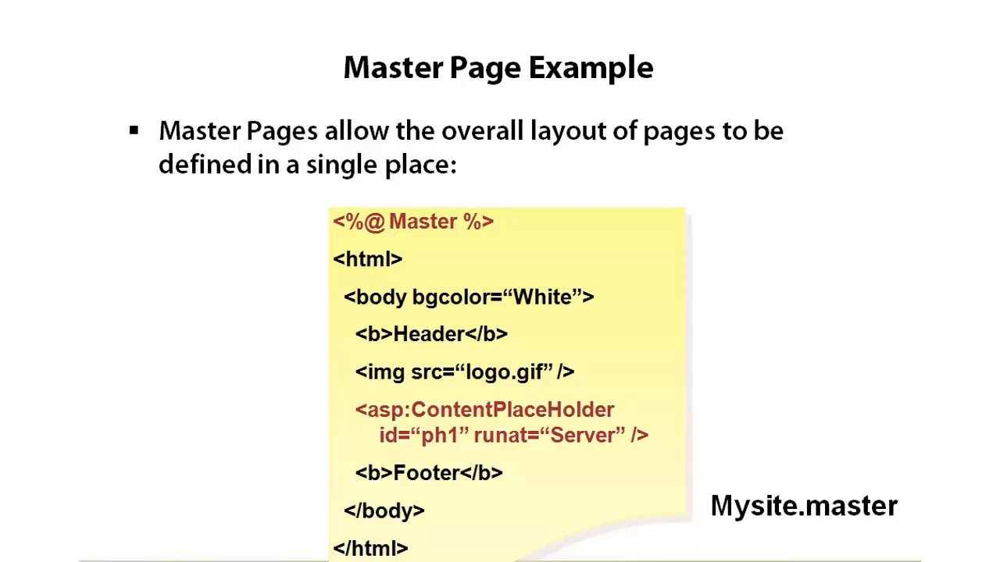
mouse_move(340, 238)
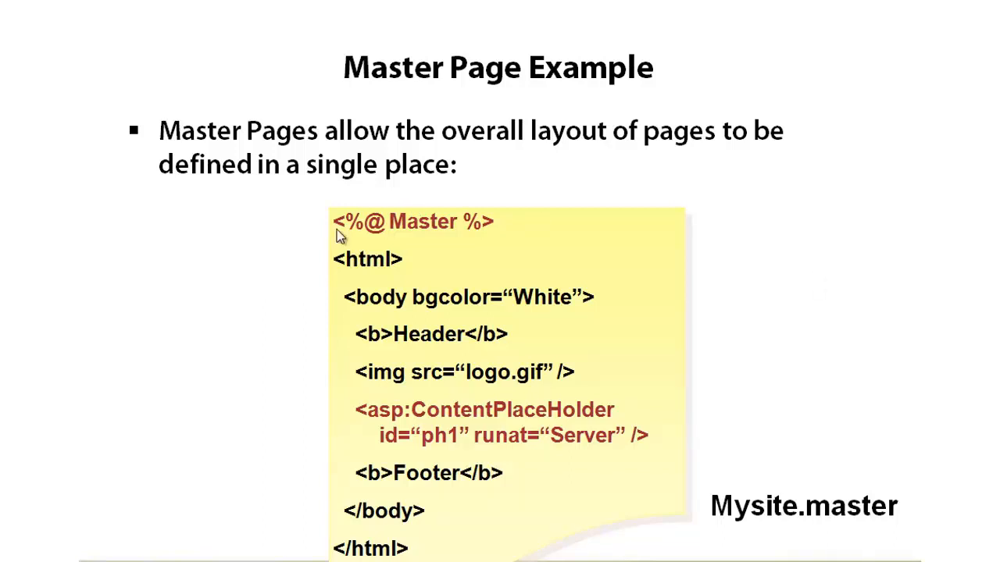
mouse_move(641, 281)
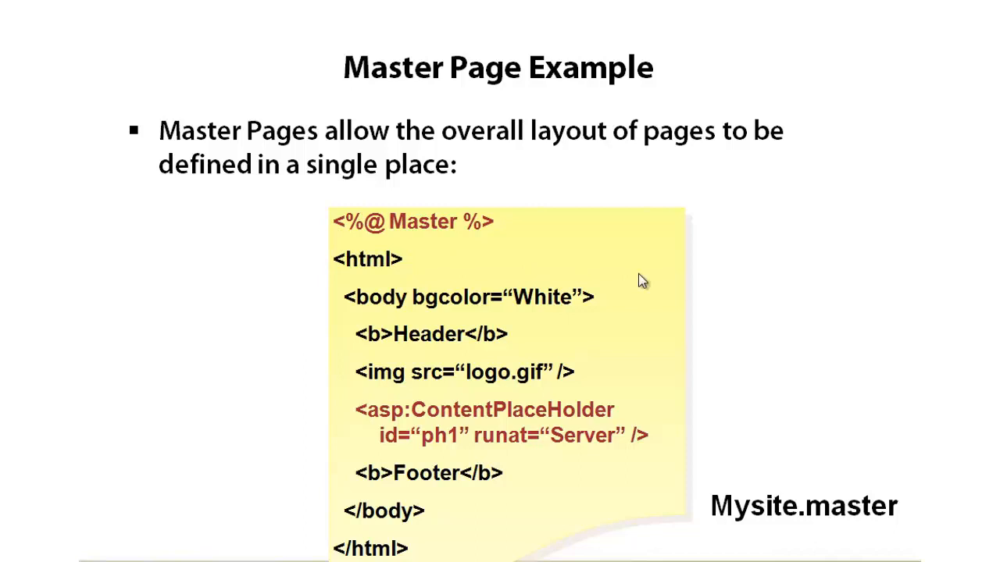
mouse_move(445, 334)
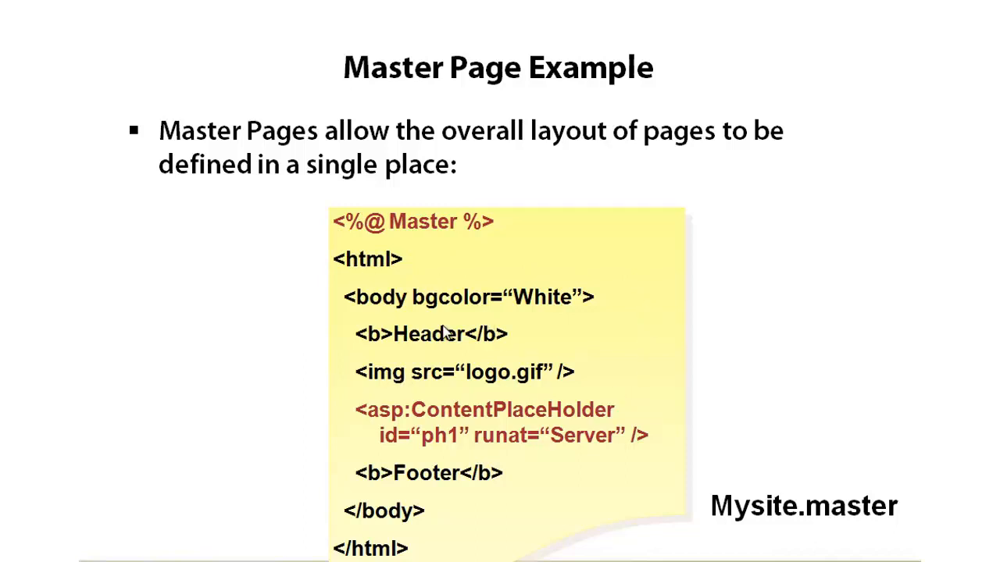
mouse_move(597, 337)
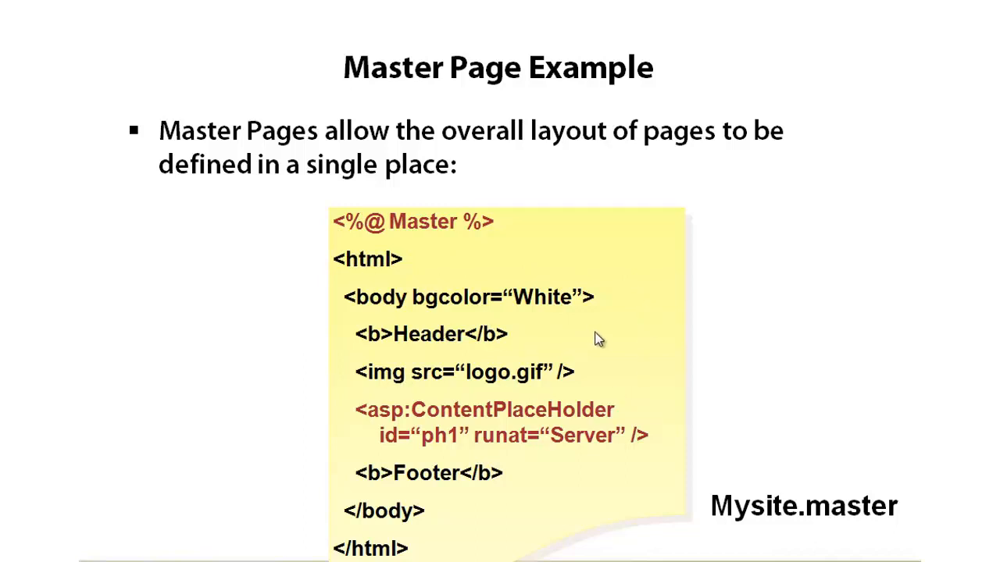
mouse_move(394, 273)
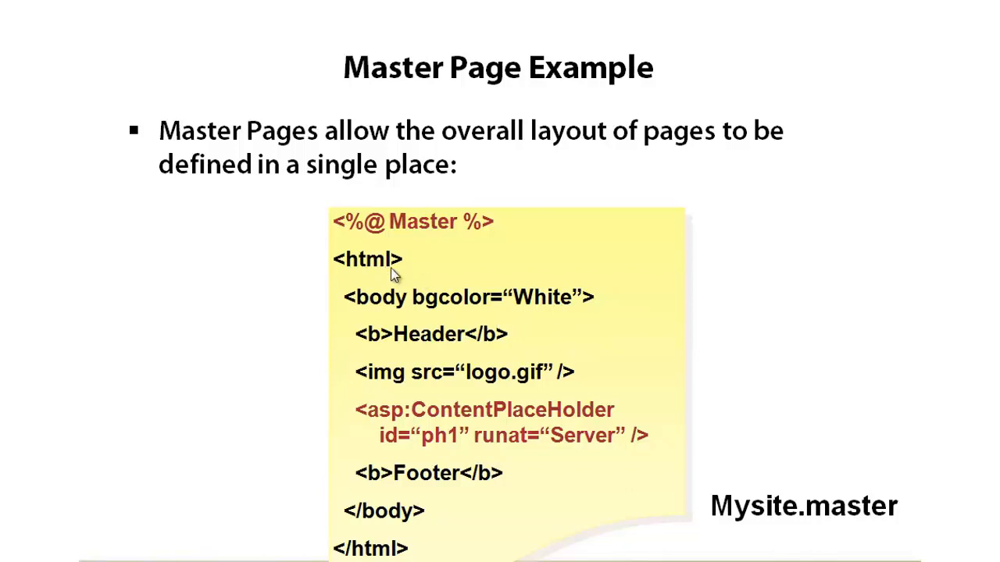
mouse_move(740, 361)
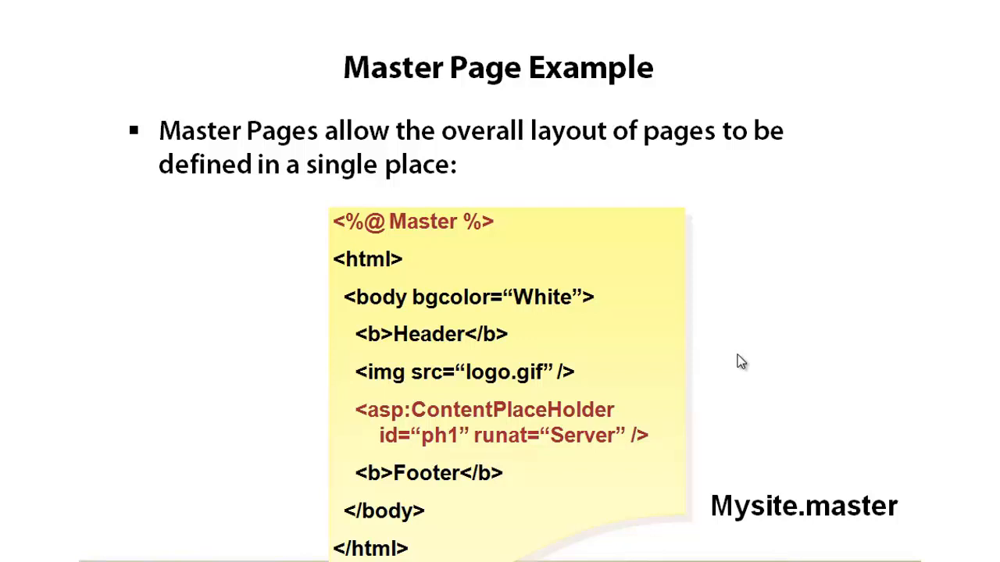
mouse_move(449, 436)
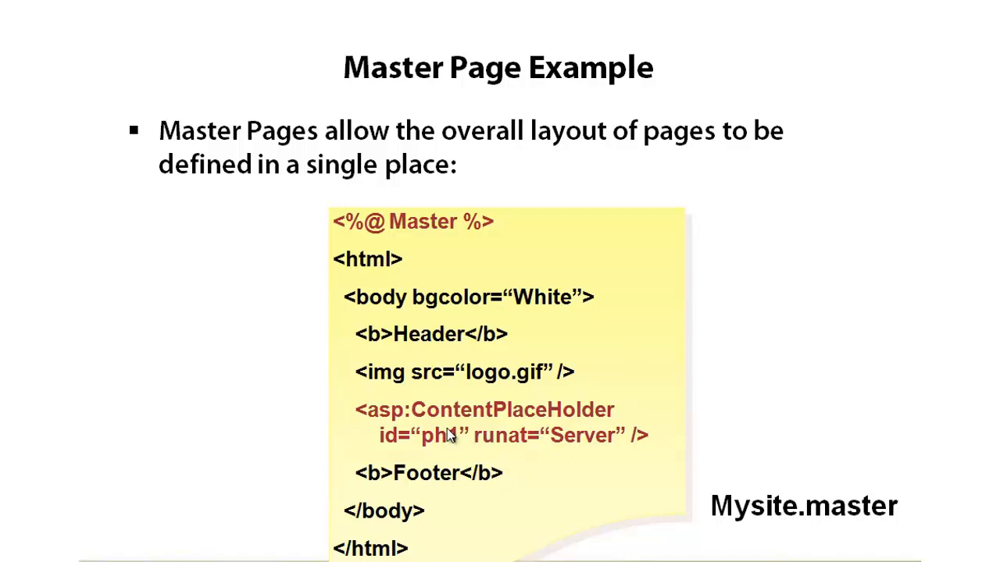
mouse_move(443, 425)
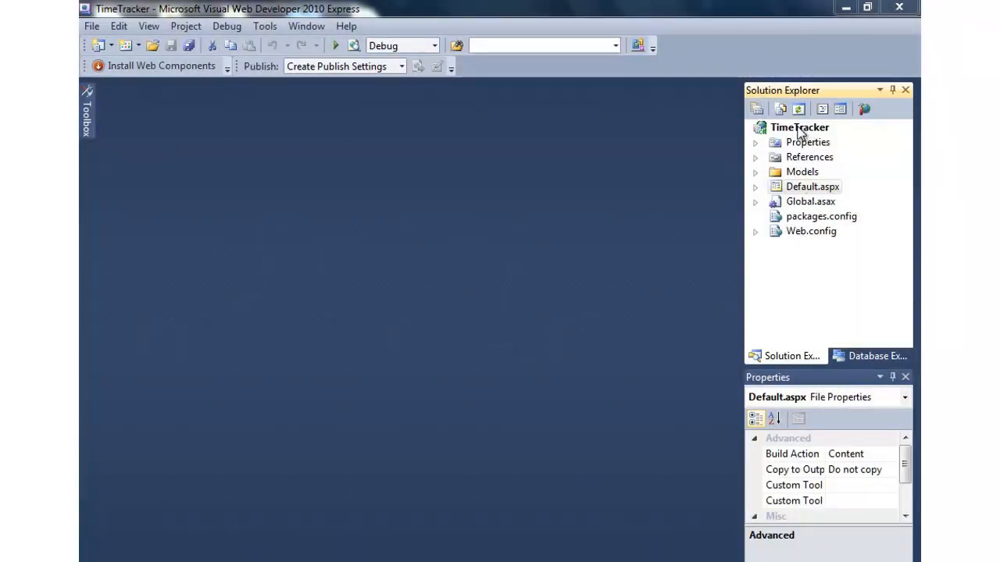
Add a Master Page item named Default.Master to the TimeTracker project
right_click(798, 128)
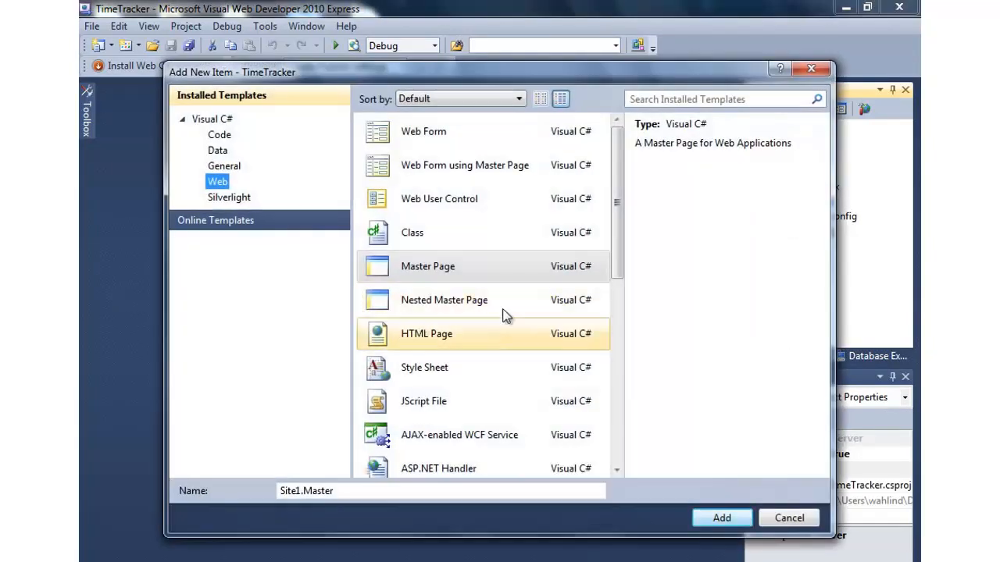
click(427, 267)
text(Defaul)
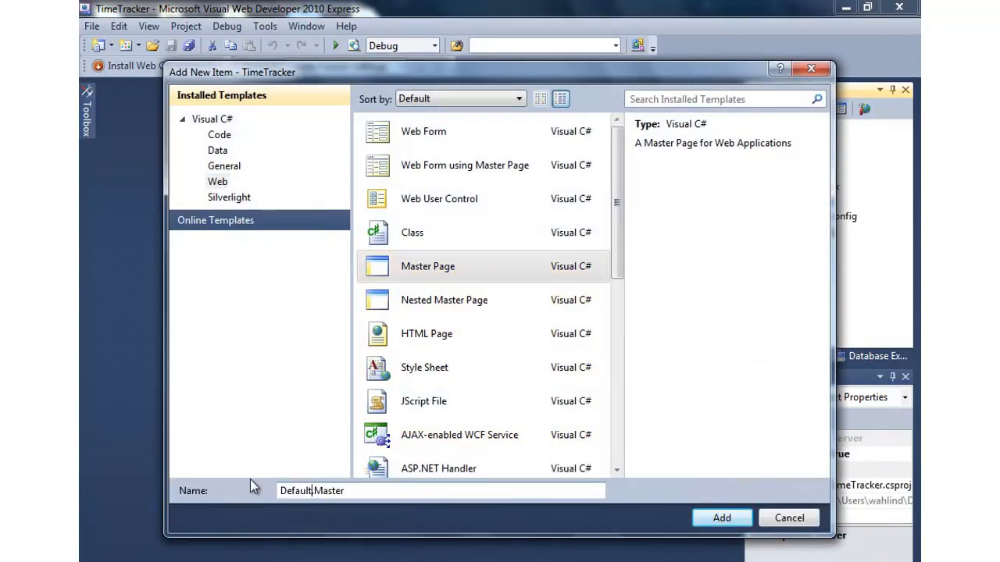
click(720, 518)
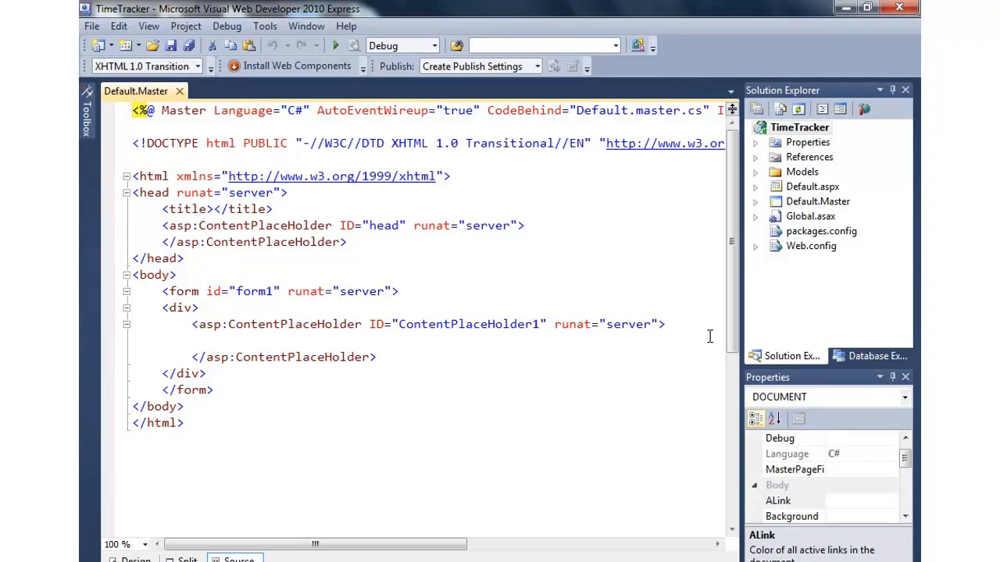
mouse_move(249, 150)
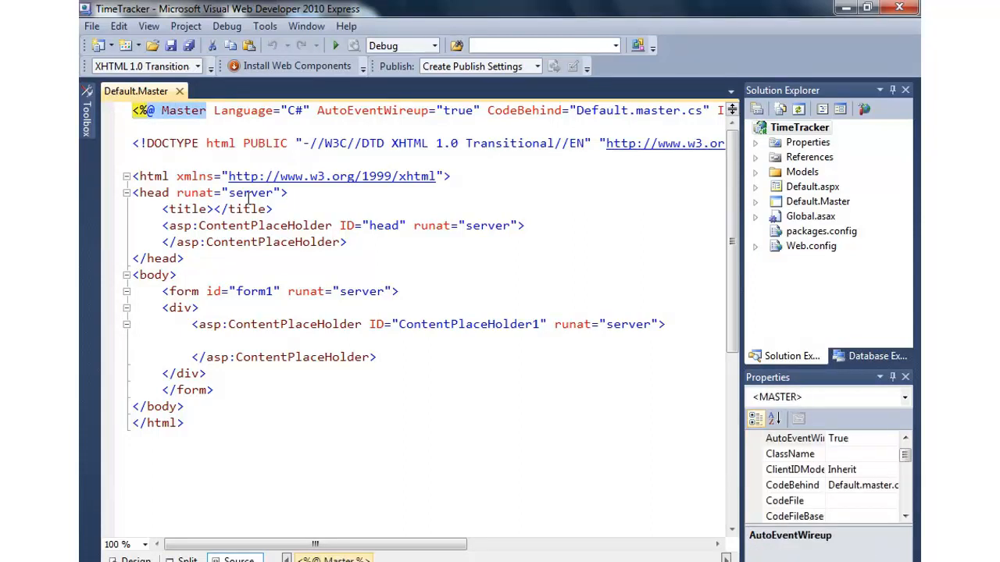
Set the Default.Master page title to TimeTracker and make the placeholders self-closing
drag(133, 176, 213, 389)
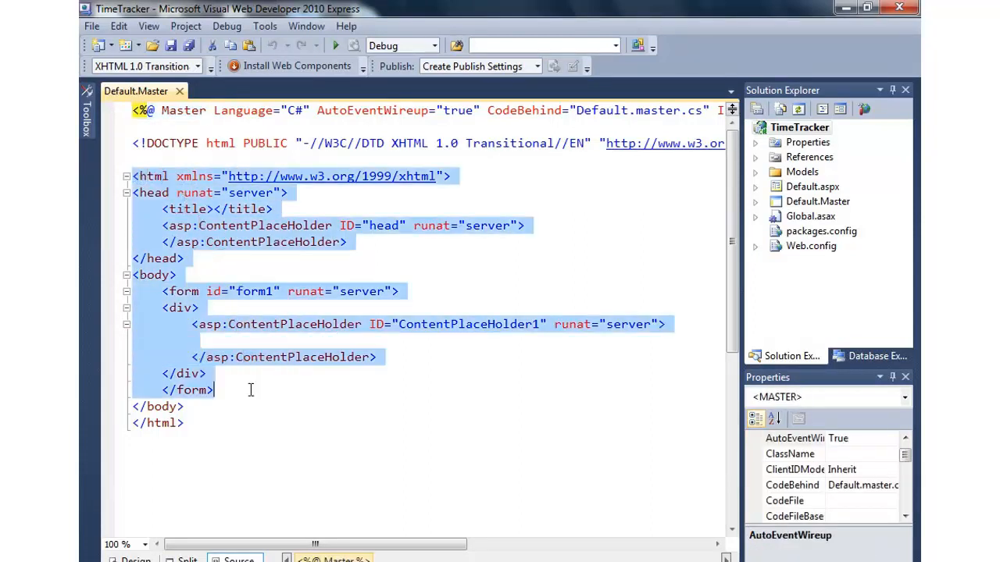
click(253, 422)
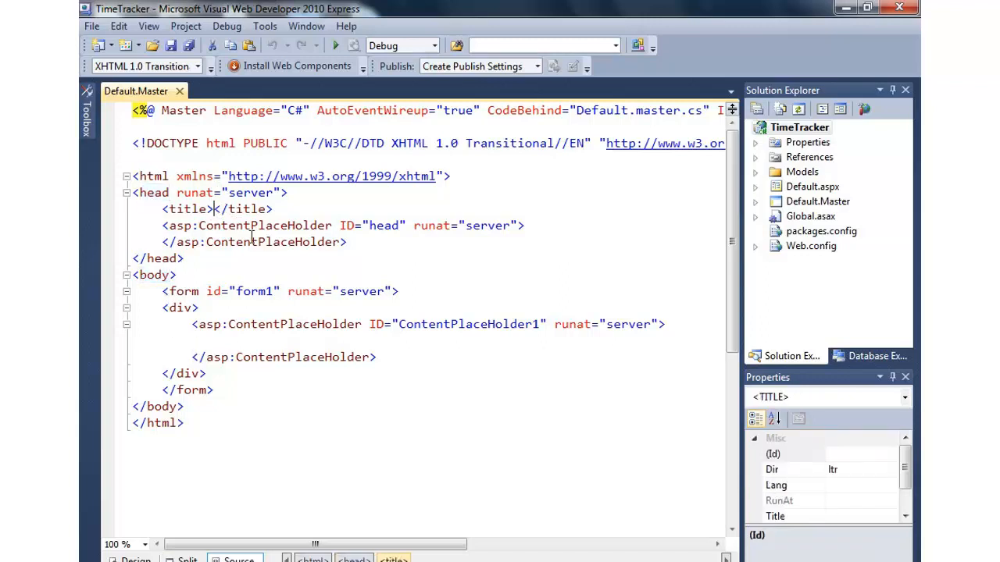
text(TimeTracker)
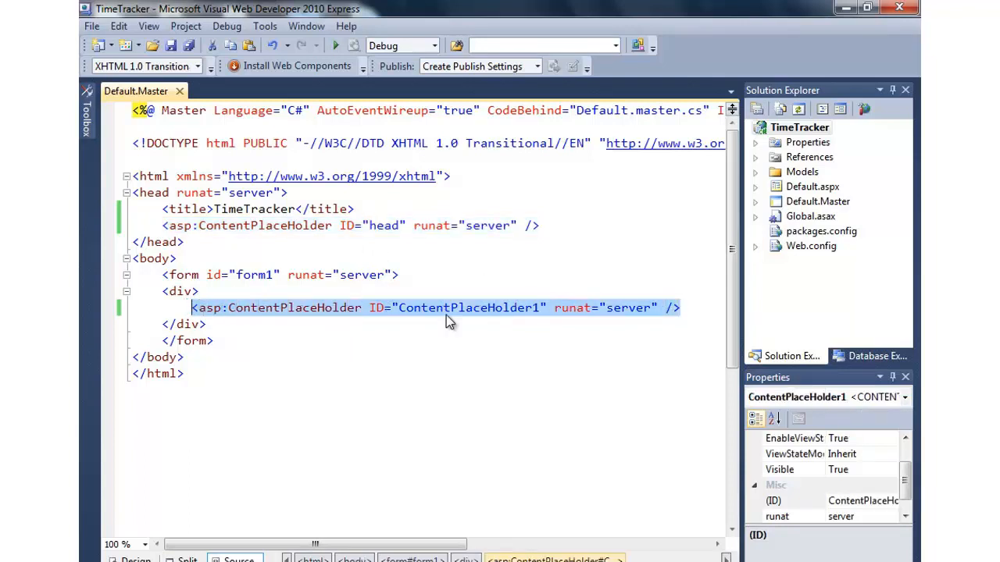
Change the body placeholder ID from ContentPlaceHolder1 to cphMain
double_click(469, 307)
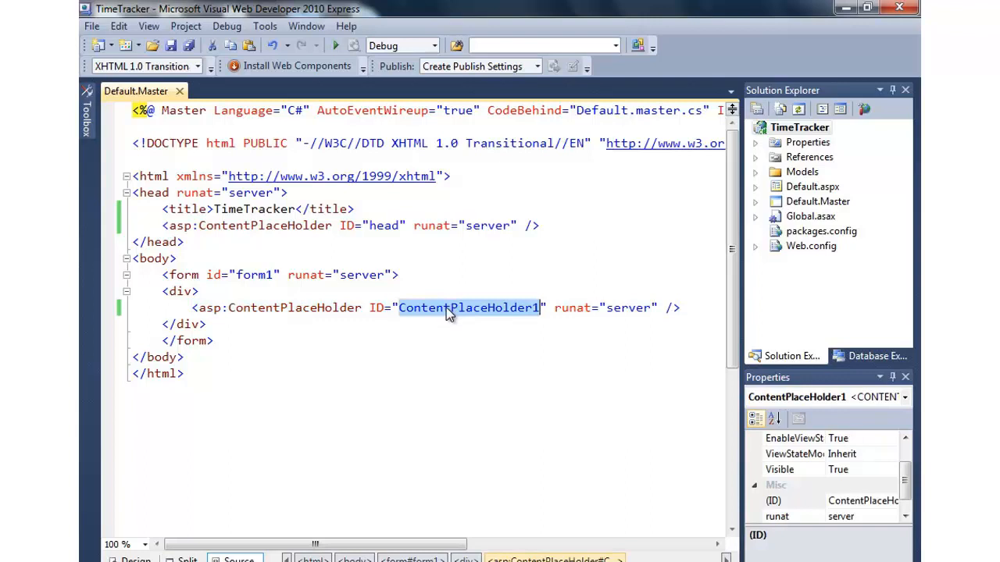
text(cphMain)
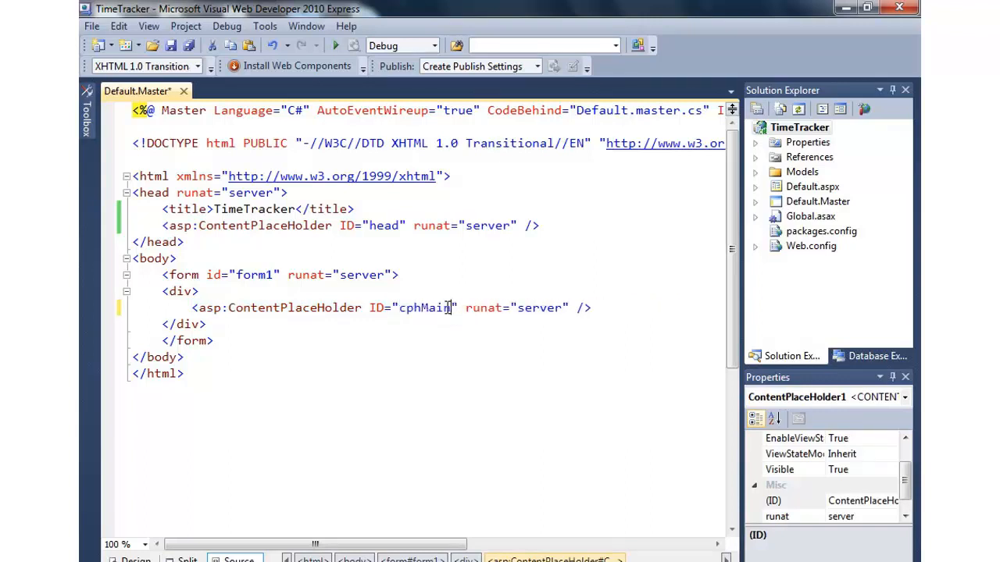
double_click(424, 307)
text(<div style="flato)
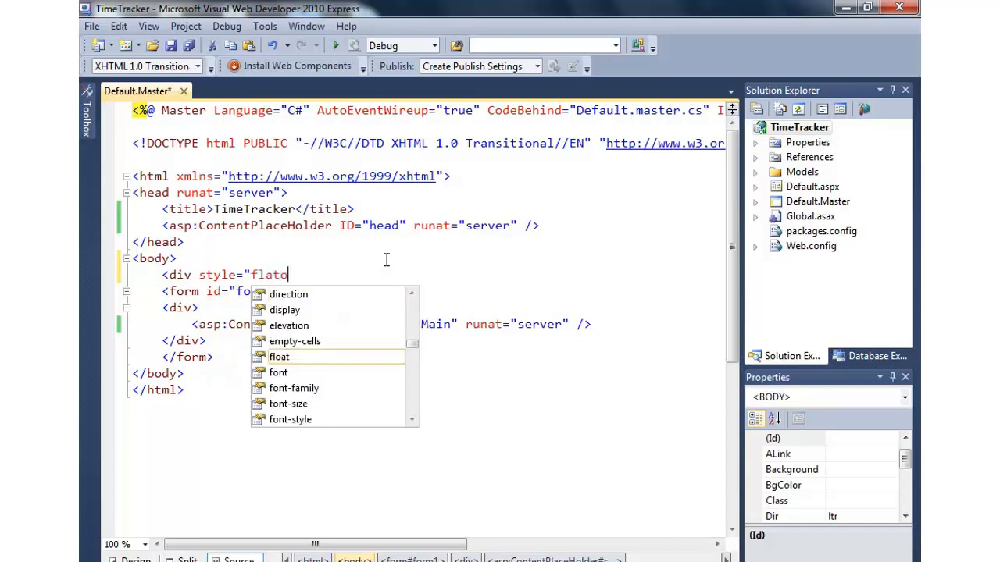
Add a 50%-wide header div styled with 16pt font, containing the text TimeTracker
text(:left;width:)
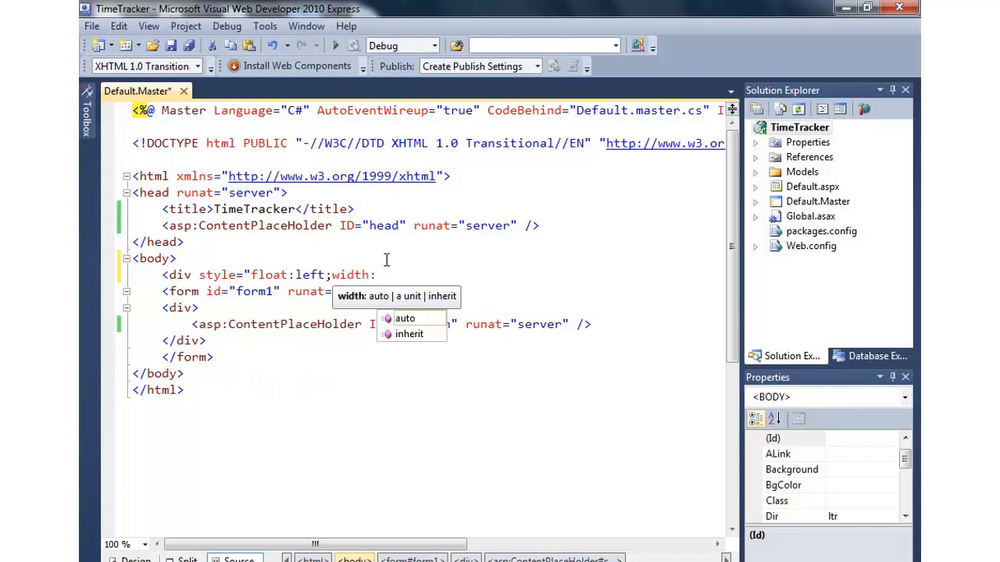
text(50%;)
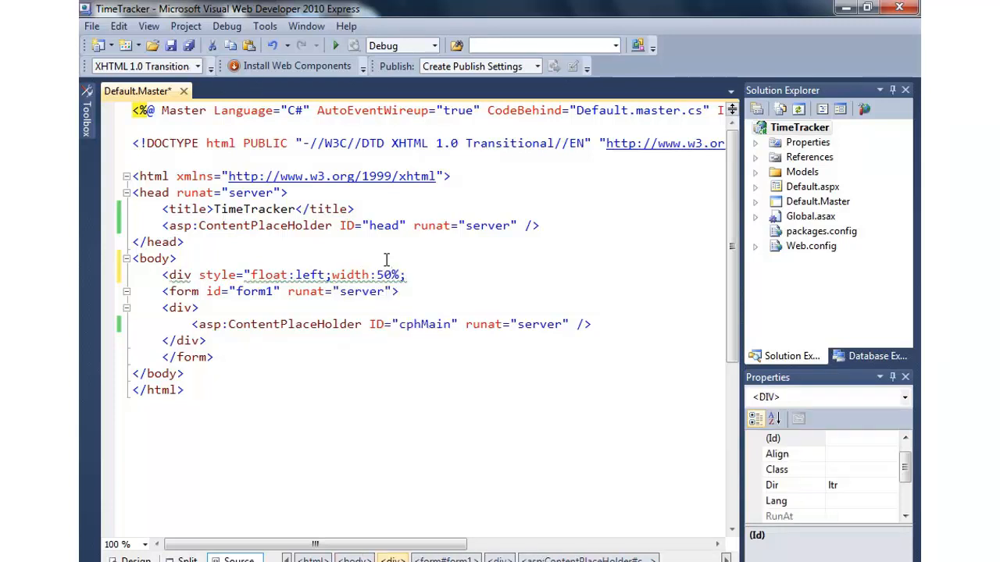
text(text-align:left;)
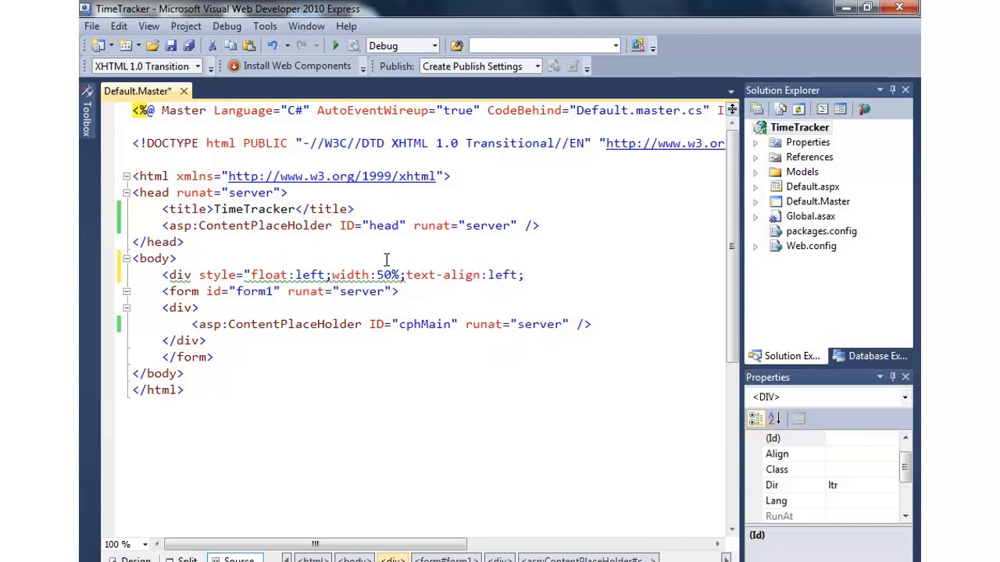
text(font-size:1)
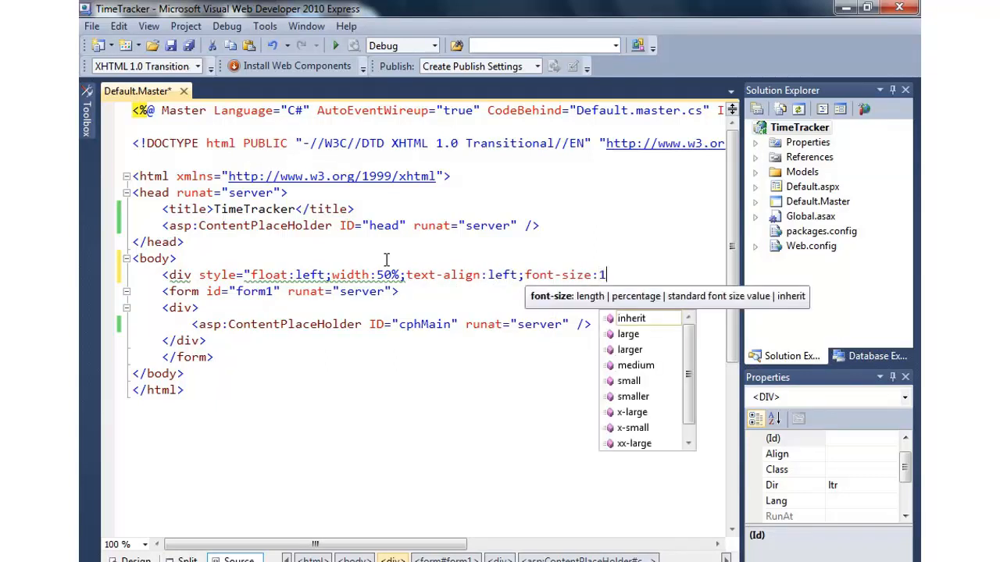
text(6pt;)
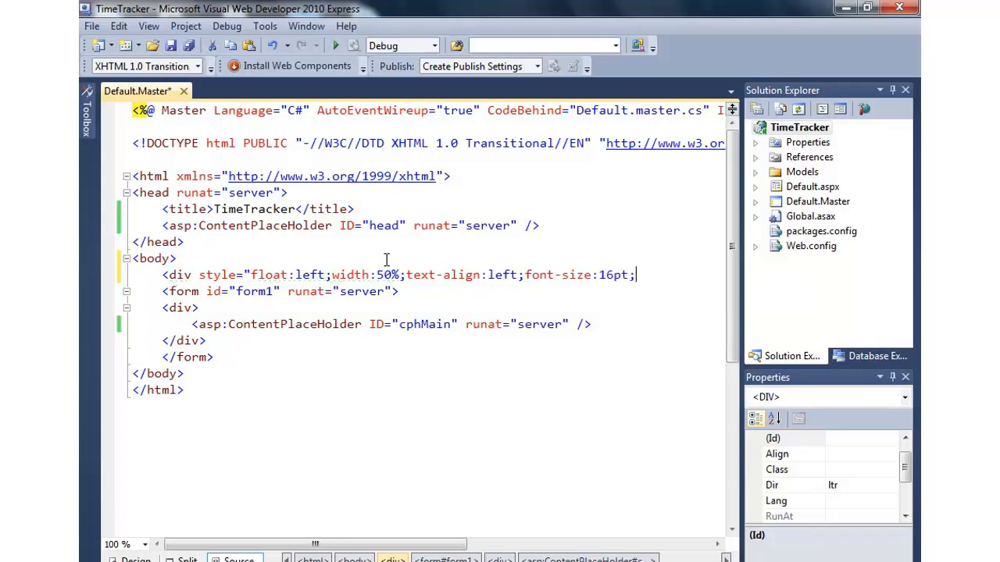
text(font-weight:)
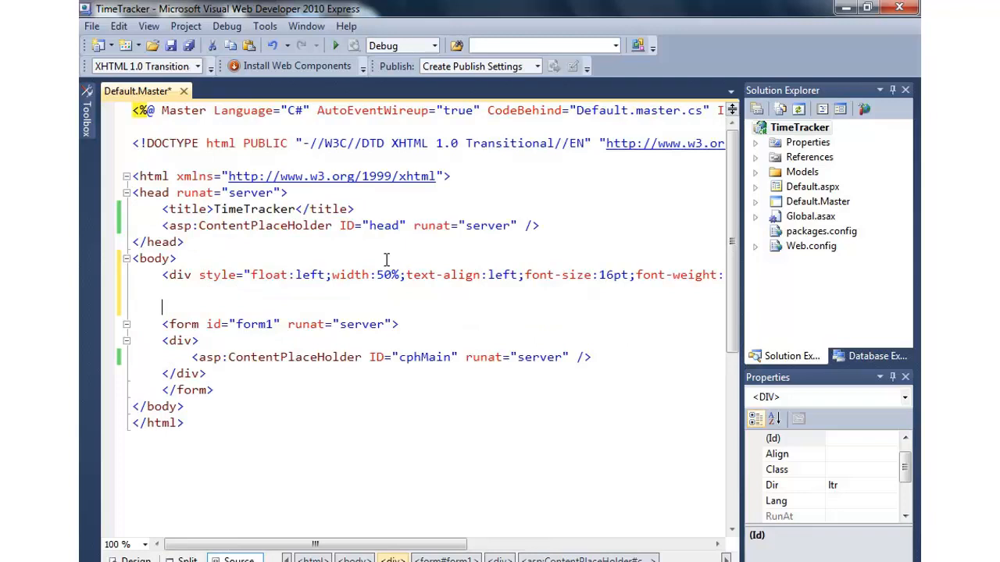
text(</div>)
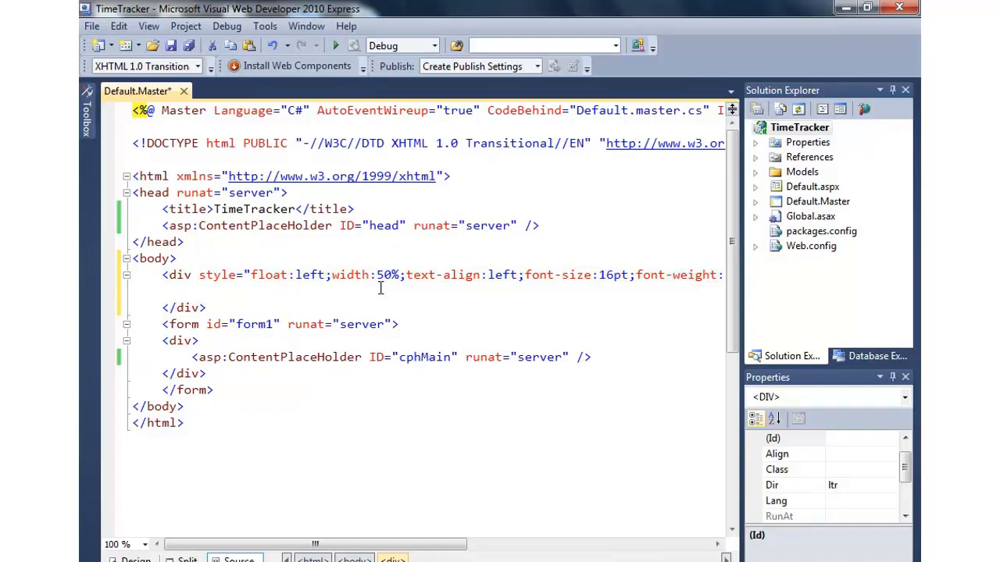
text(TimeTracker)
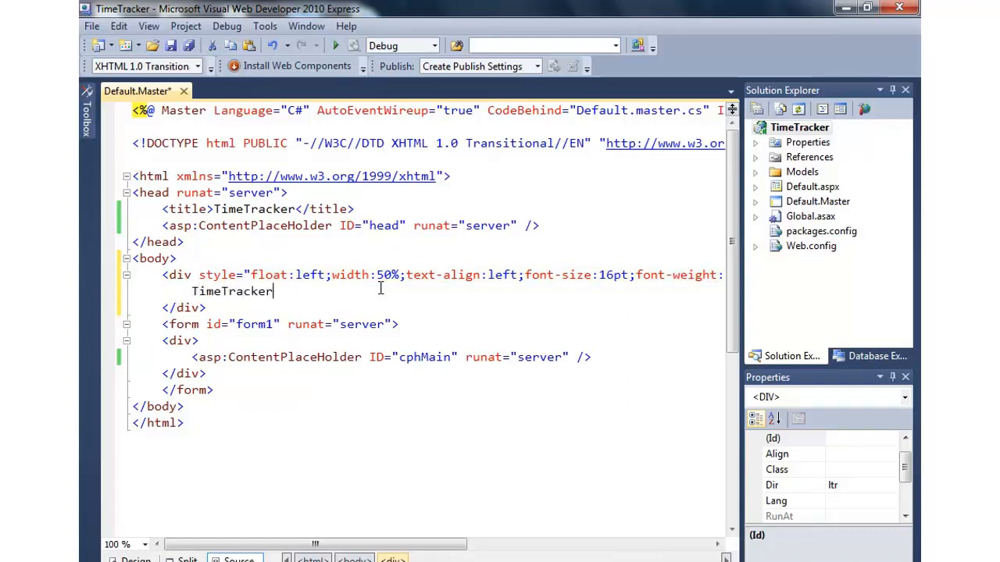
Add a 47%-wide right-aligned div containing <asp:Label ID="DateLabel" runat="server" />
text(<di)
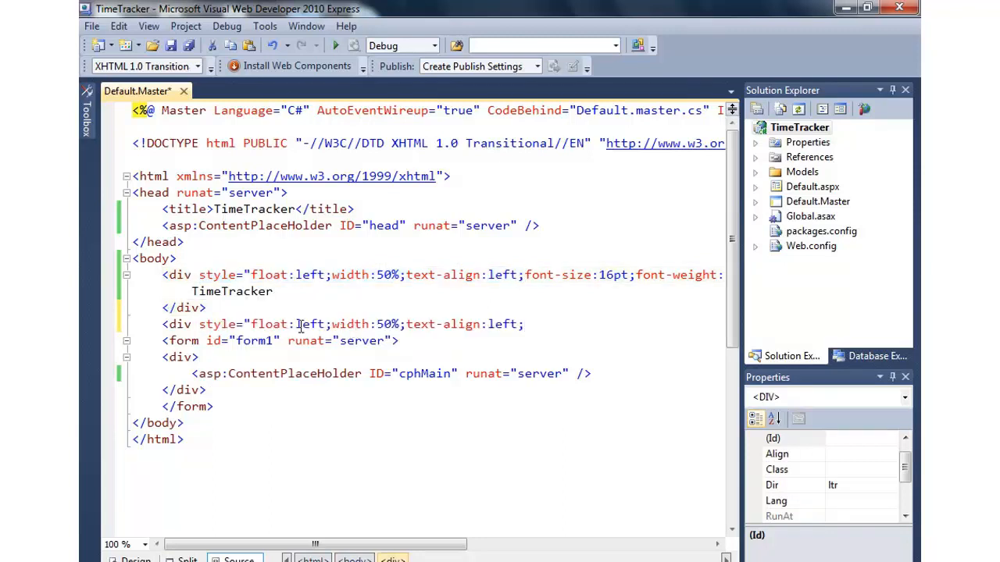
text(right)
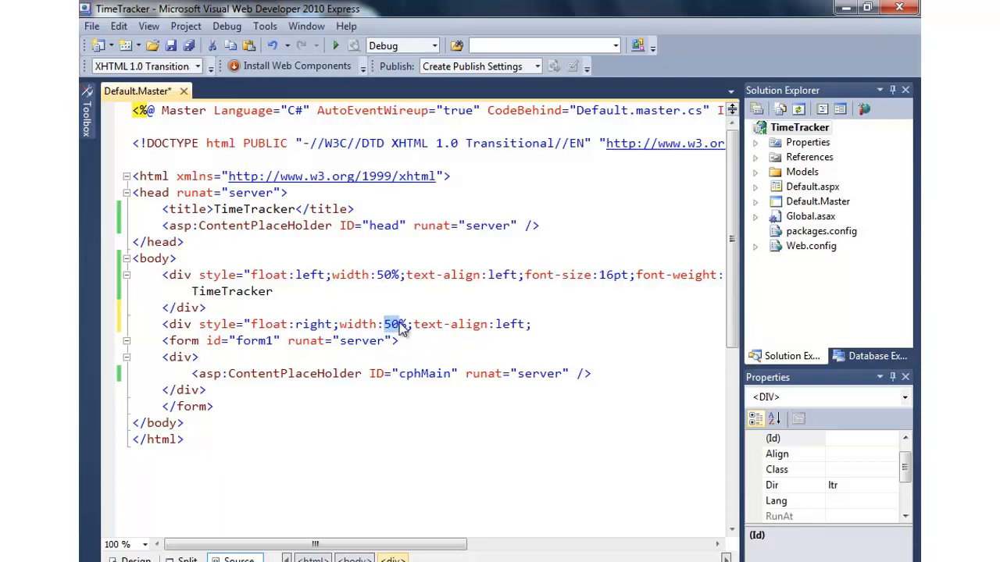
text(47%)
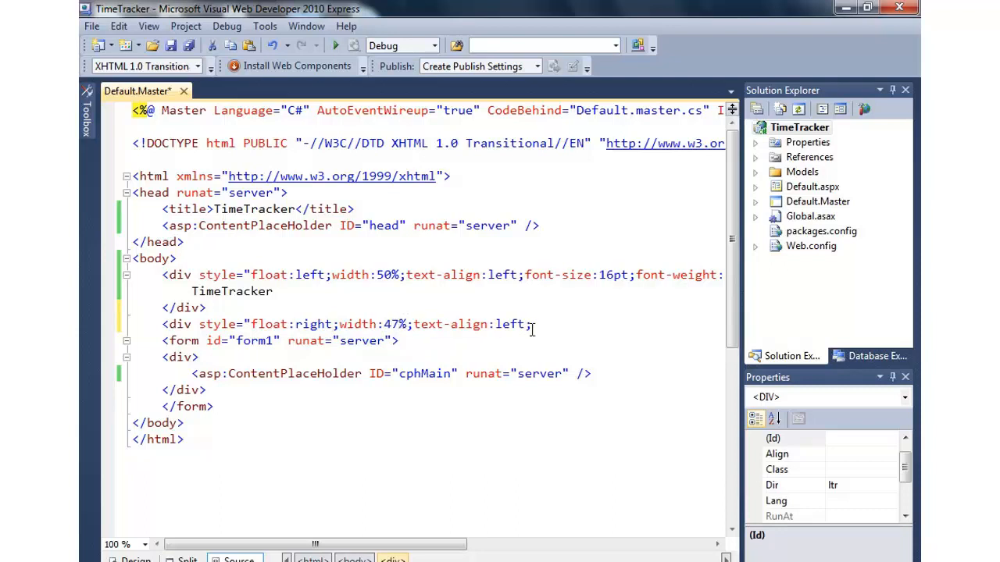
text(right)
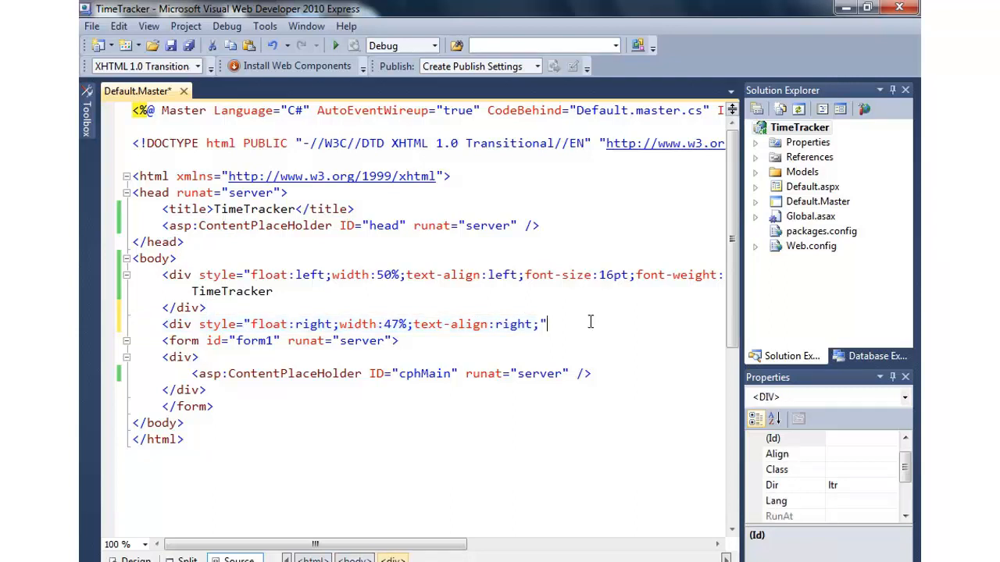
text(</div>)
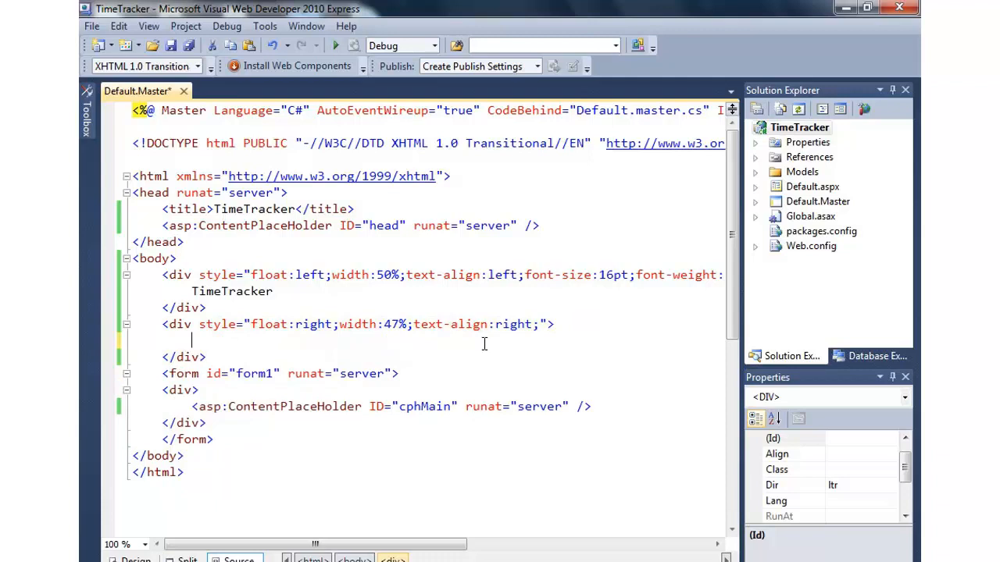
text(<asp:Label)
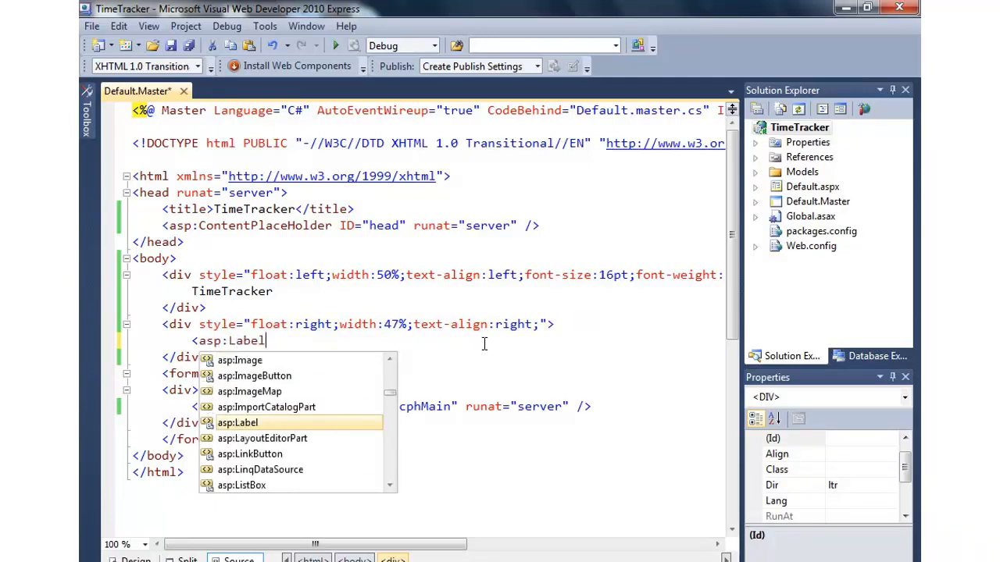
text(ID="Da)
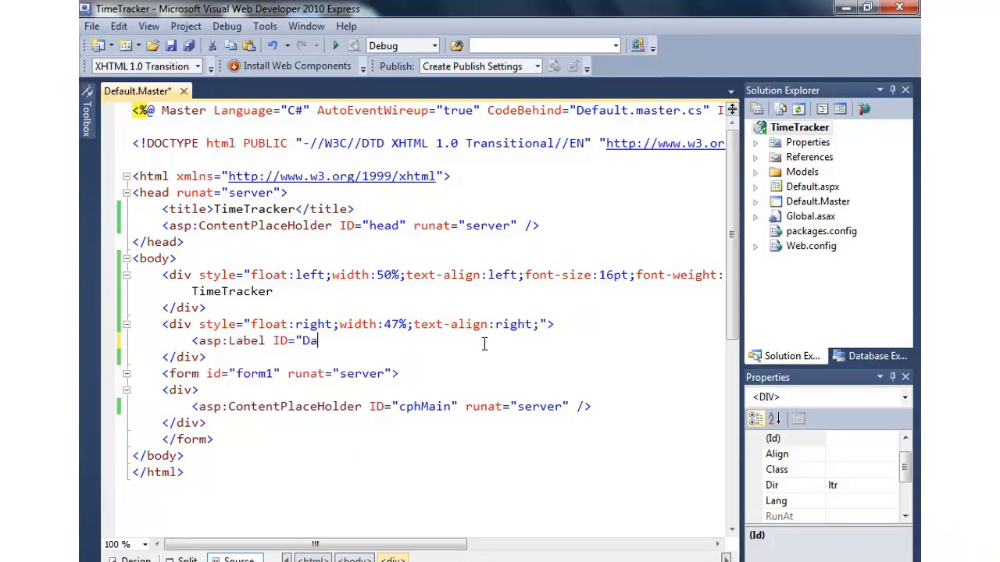
text(teLabel" runat=)
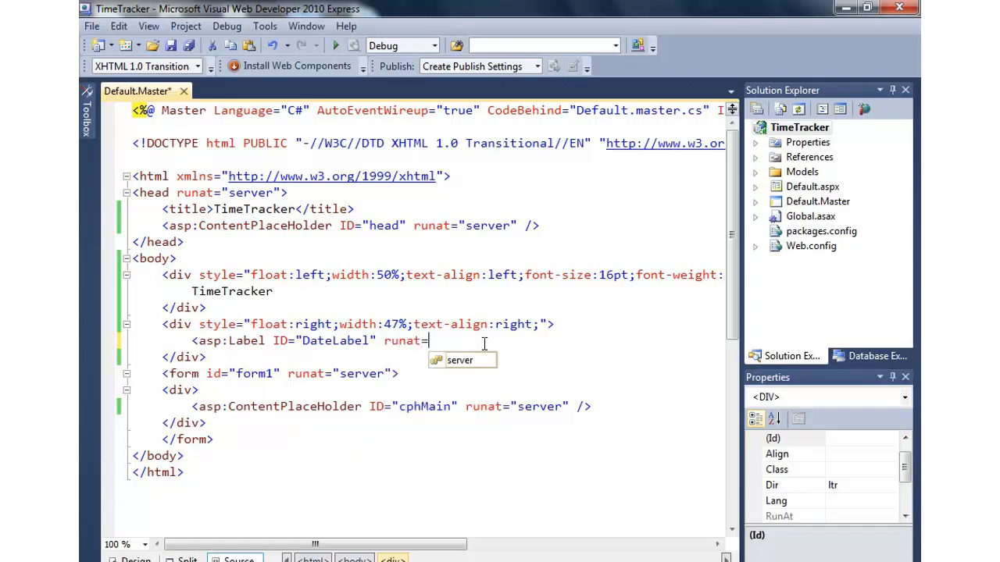
text("server" />)
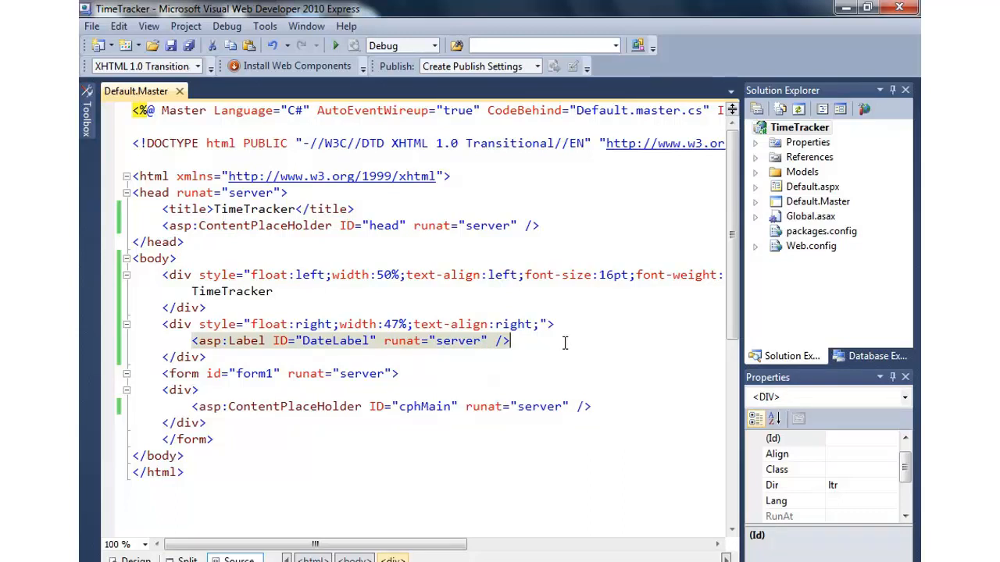
Insert <!-- Header --> and <!-- Footer --> comments framing the form in Default.Master
click(755, 201)
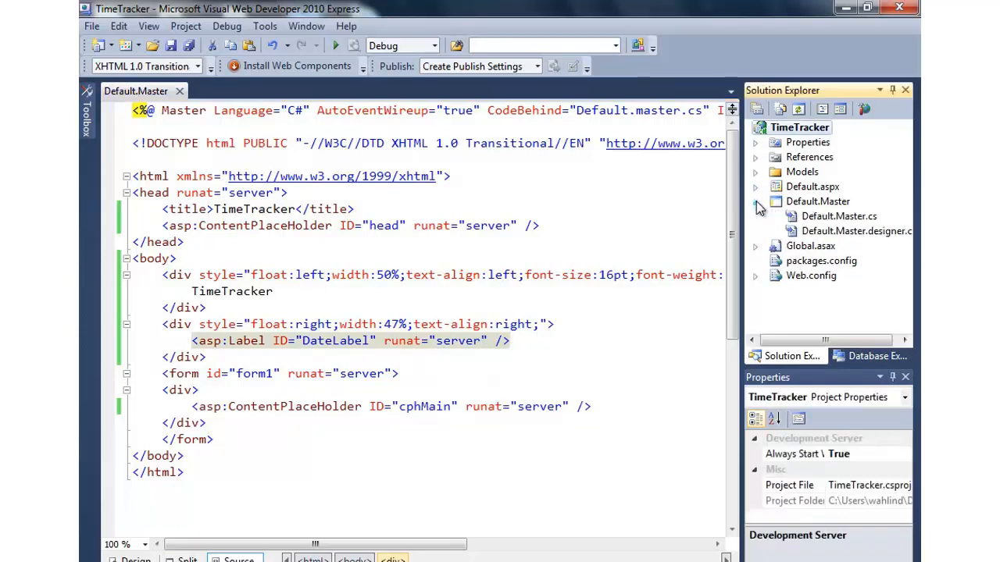
click(838, 216)
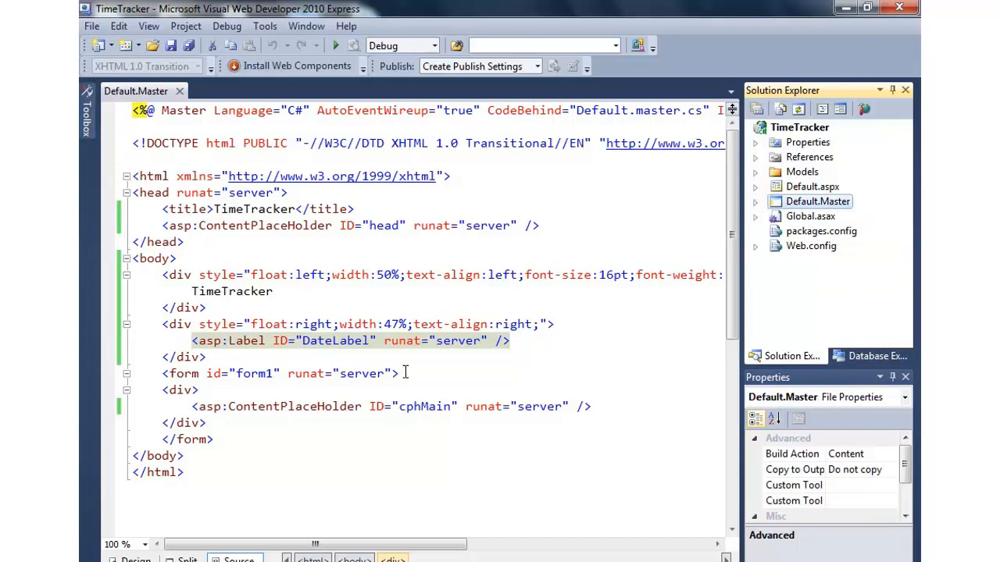
click(252, 403)
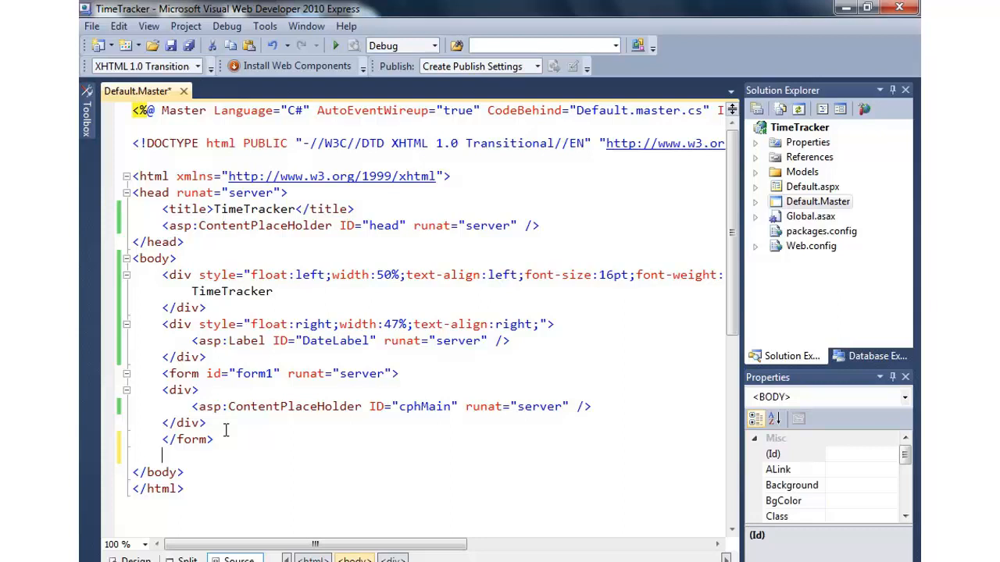
text(<!-- Footer -->)
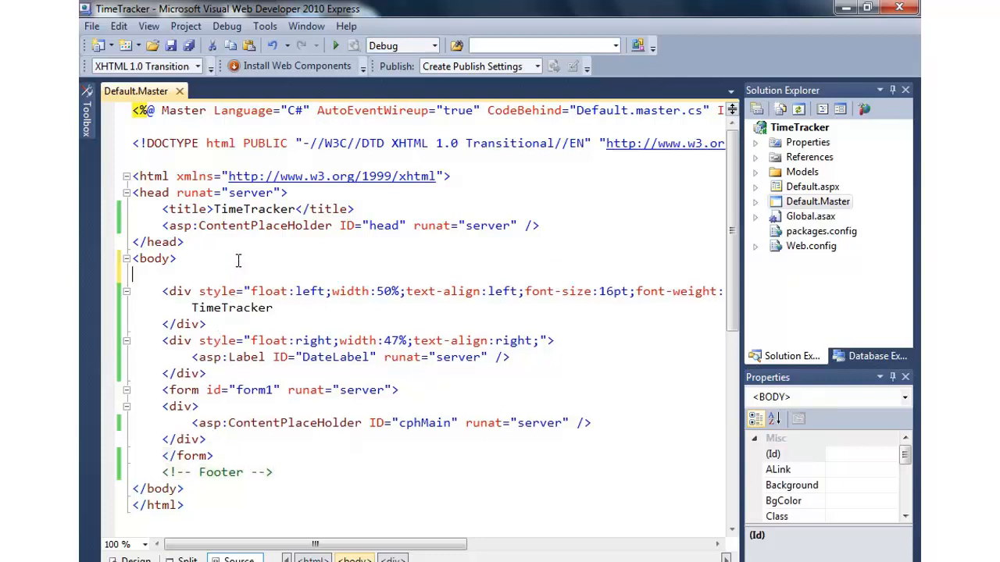
text(<!-- Header -->)
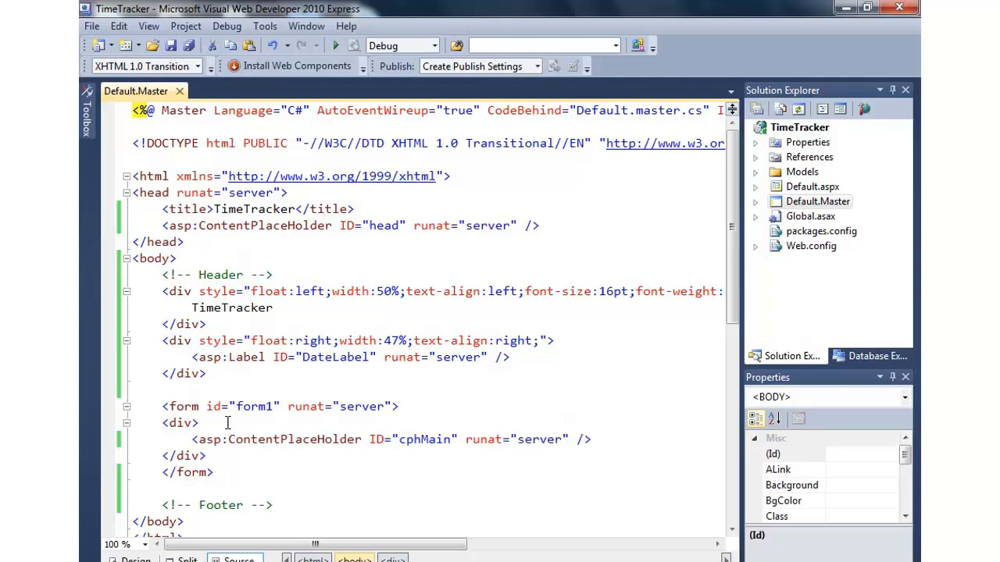
scroll(down, 3)
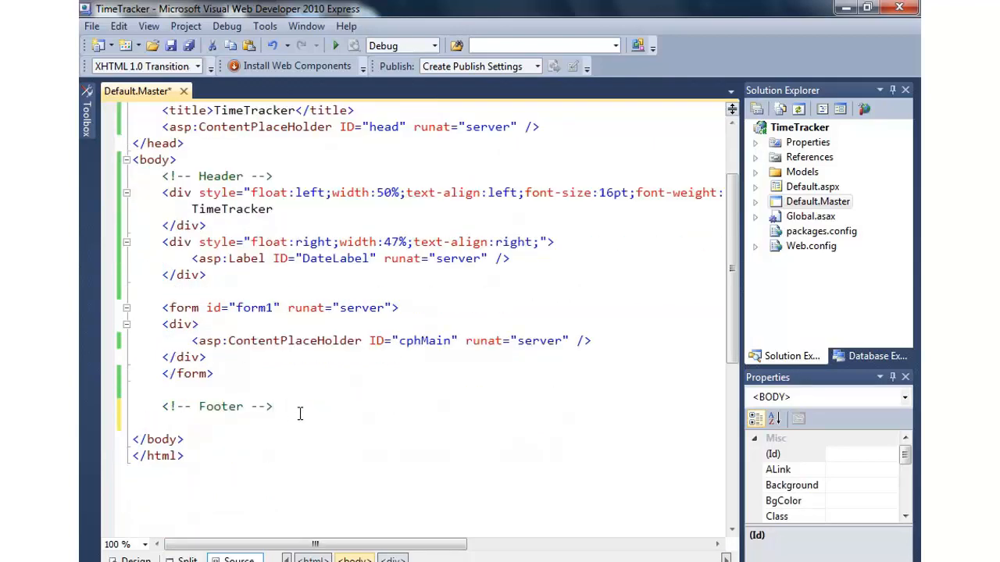
Type a &copy; 2011 footer and add a <br /> after the header divs
text(&copy;)
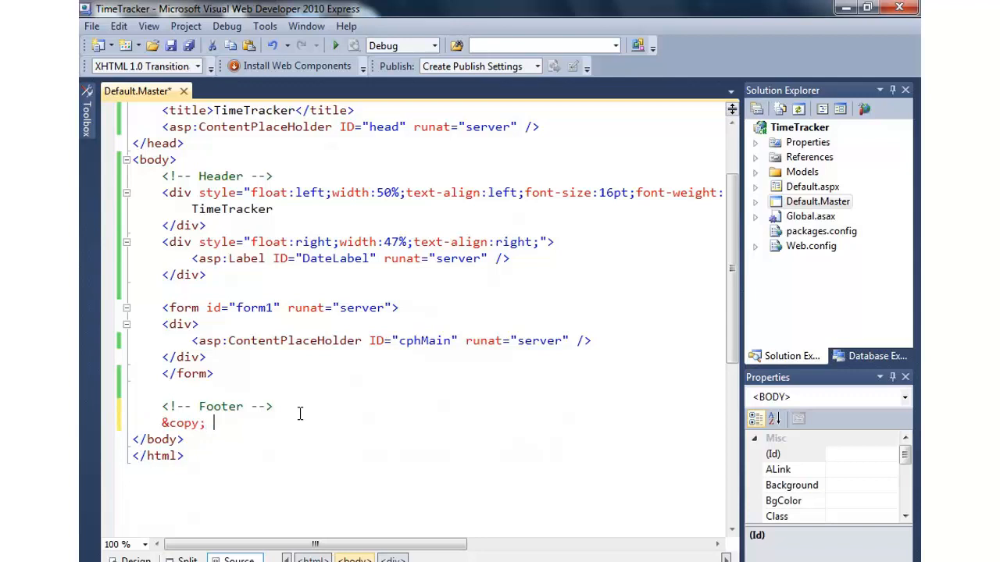
text(2011)
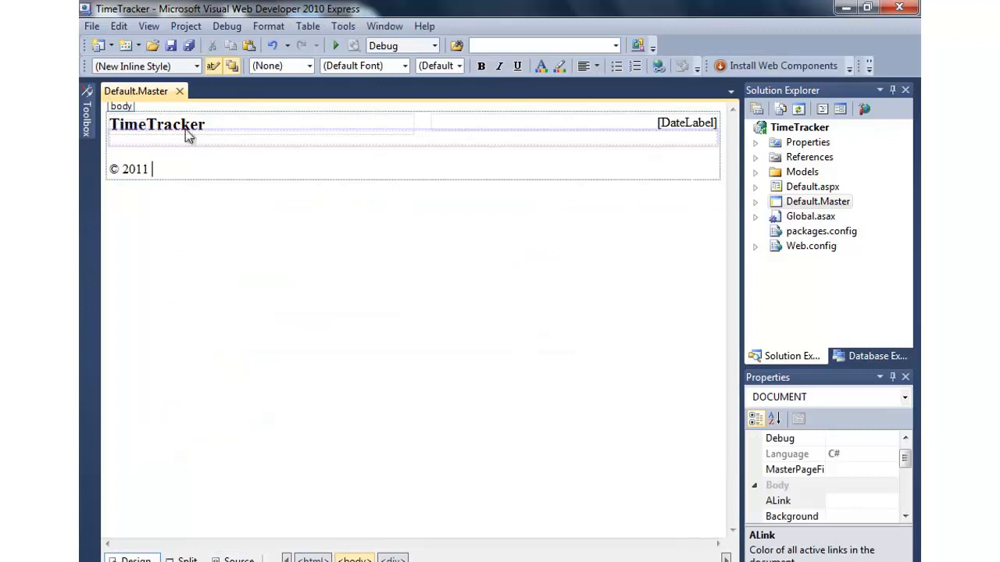
mouse_move(198, 125)
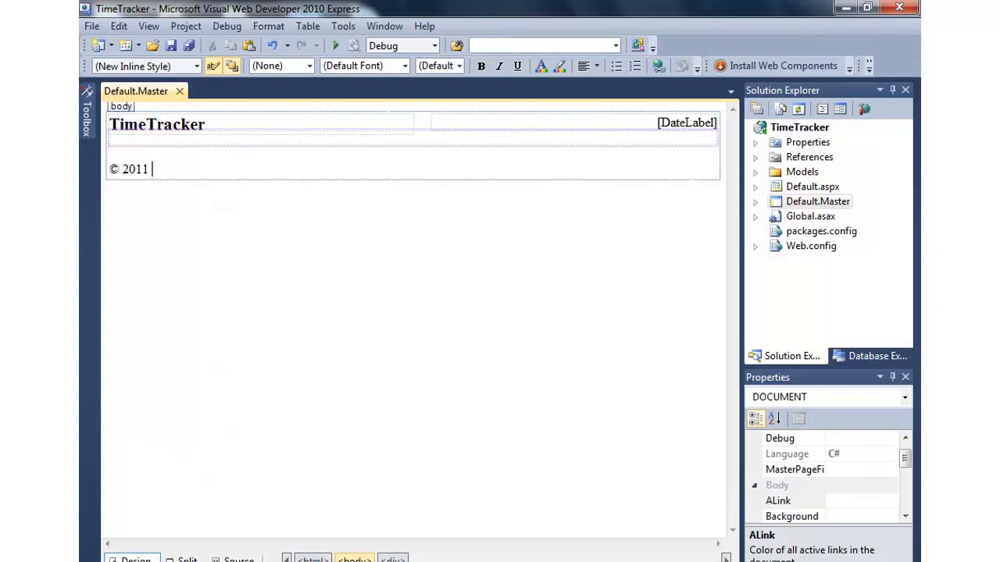
click(239, 559)
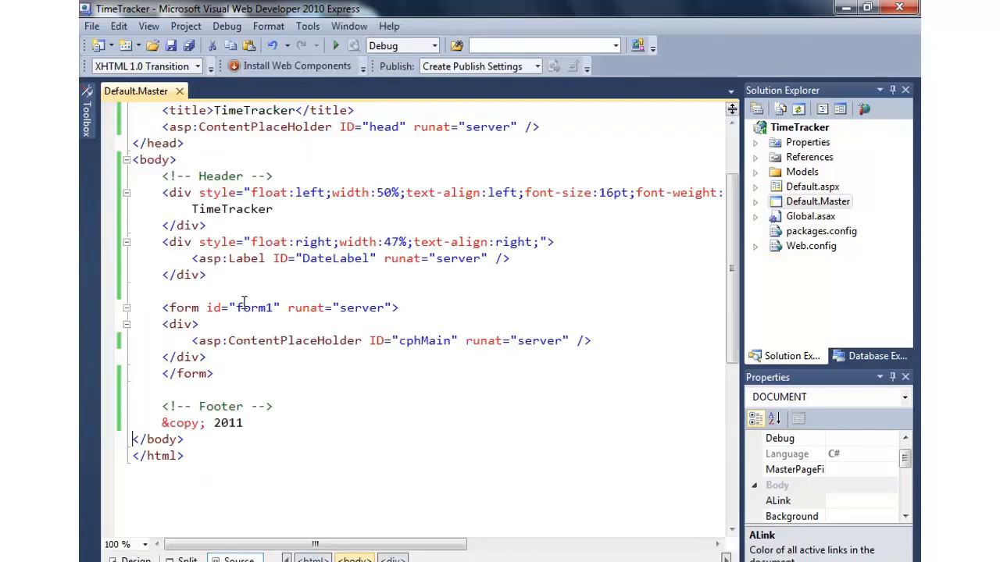
text(<br />)
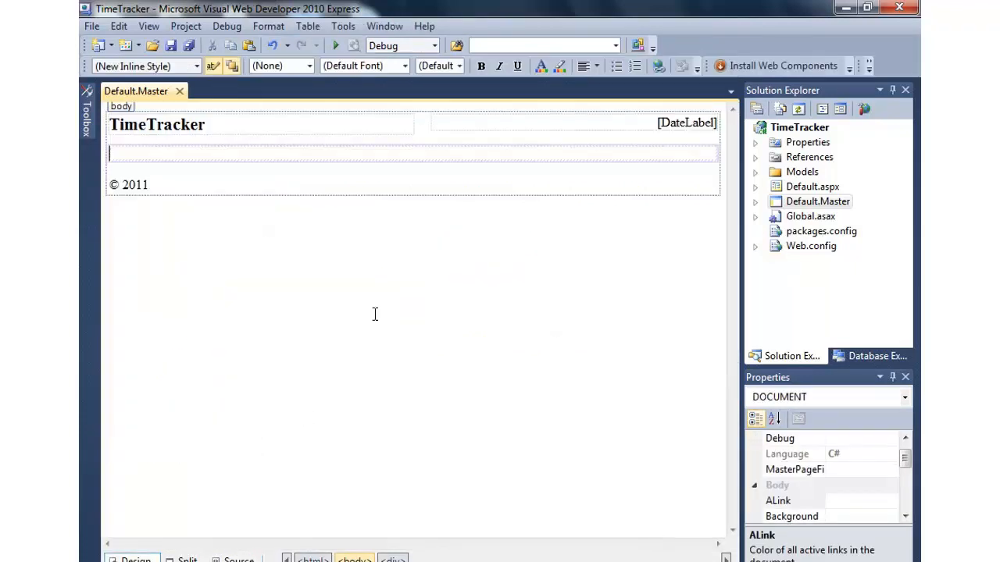
mouse_move(390, 313)
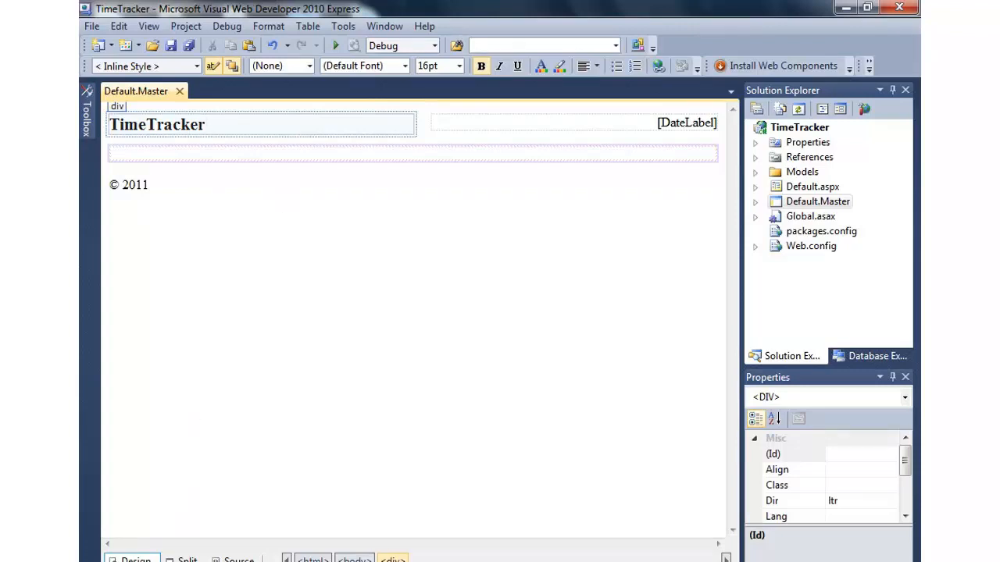
click(239, 559)
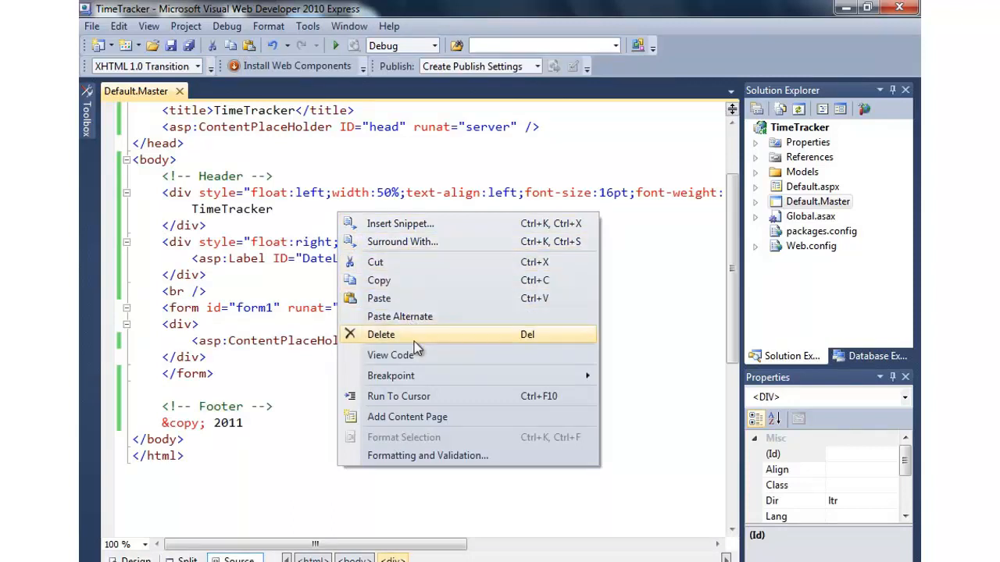
In Page_Load, write DateLabel.Text = DateTime.Now.ToShortDateString(); in the code-behind
click(390, 354)
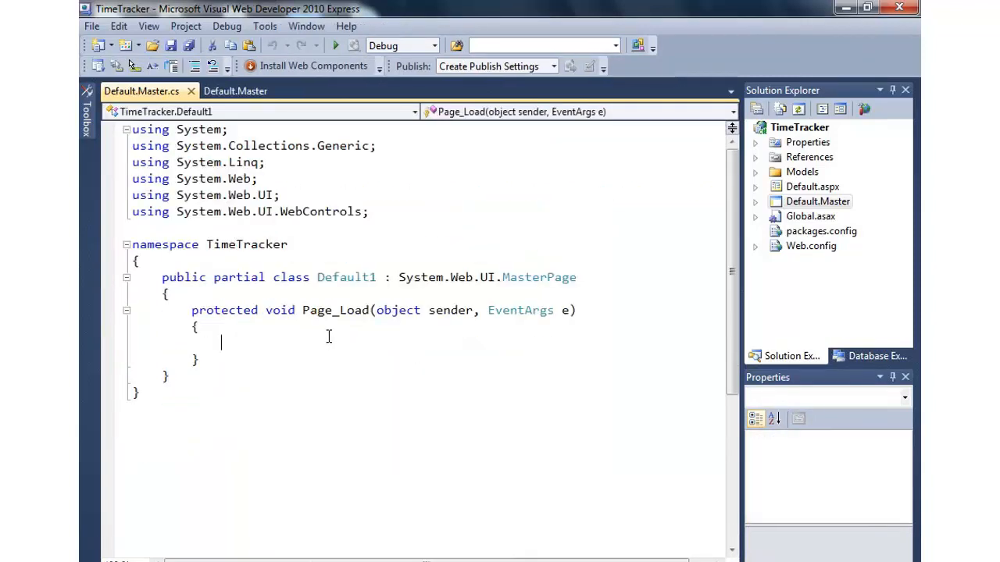
text(DateLabel.Text =)
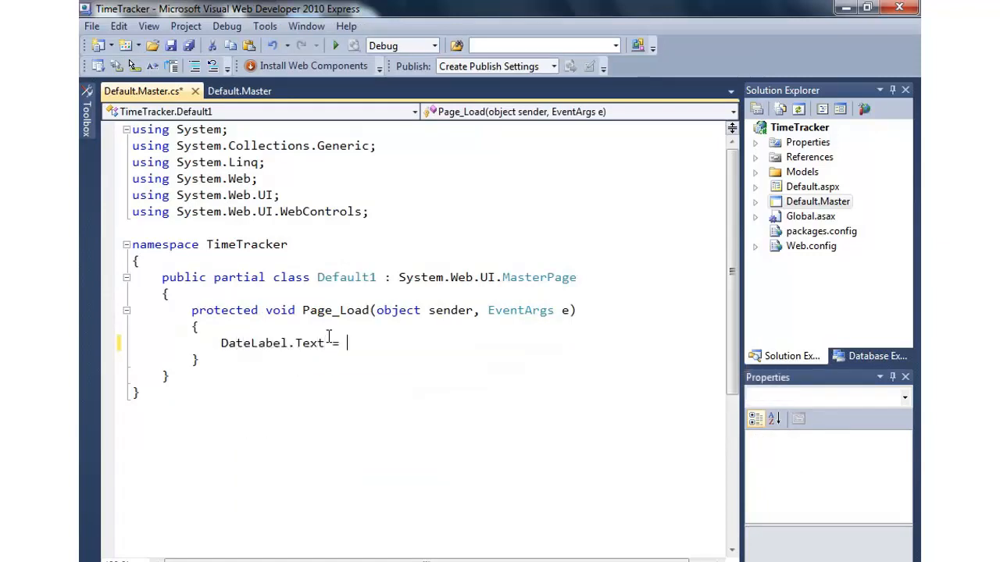
text(DateTime.Now.)
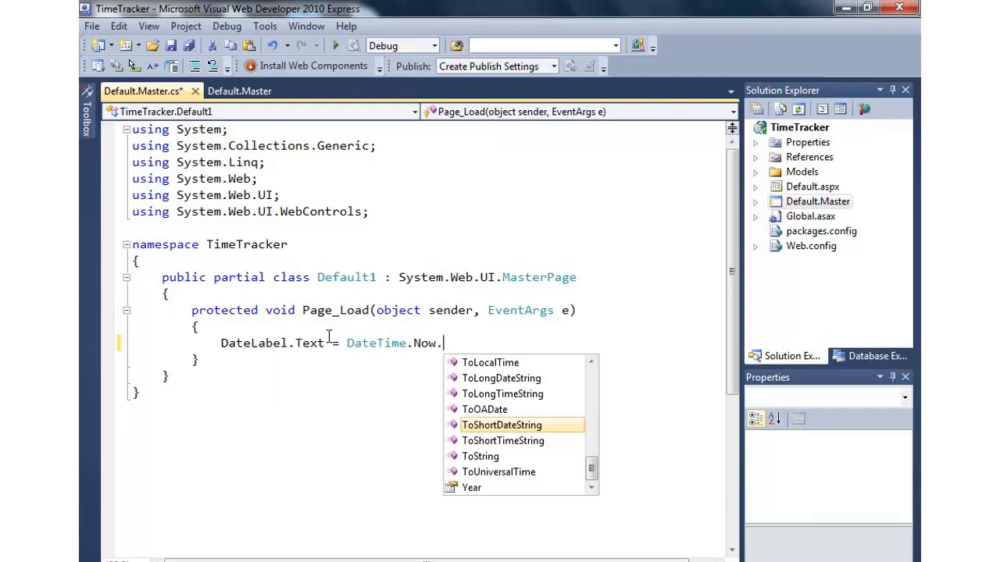
double_click(501, 424)
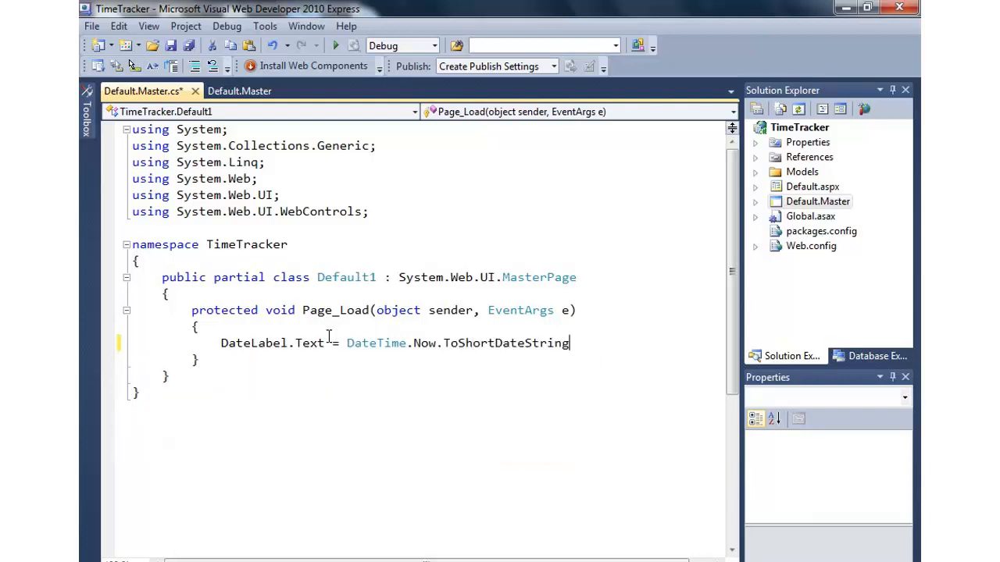
text(();)
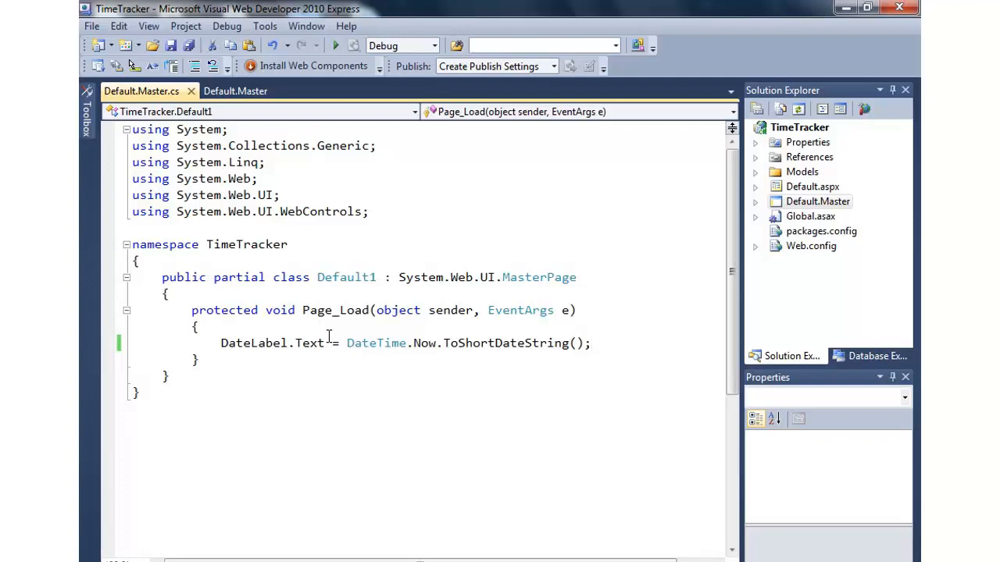
click(235, 91)
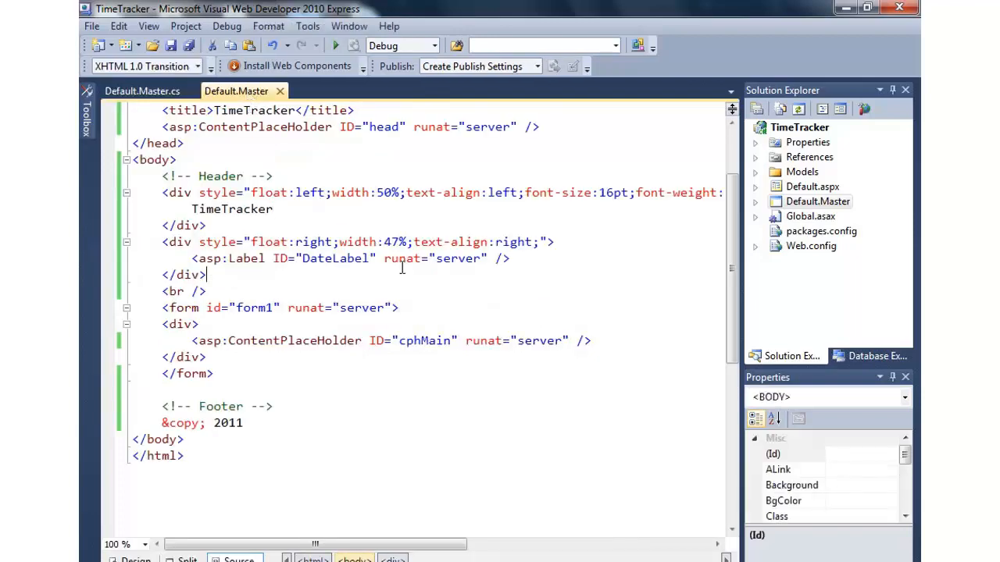
scroll(up, 3)
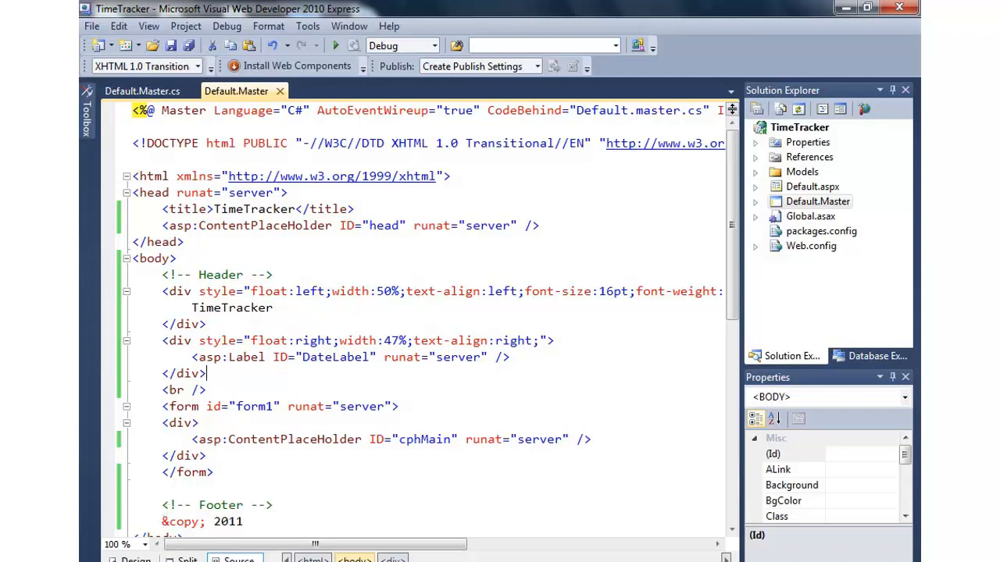
click(134, 560)
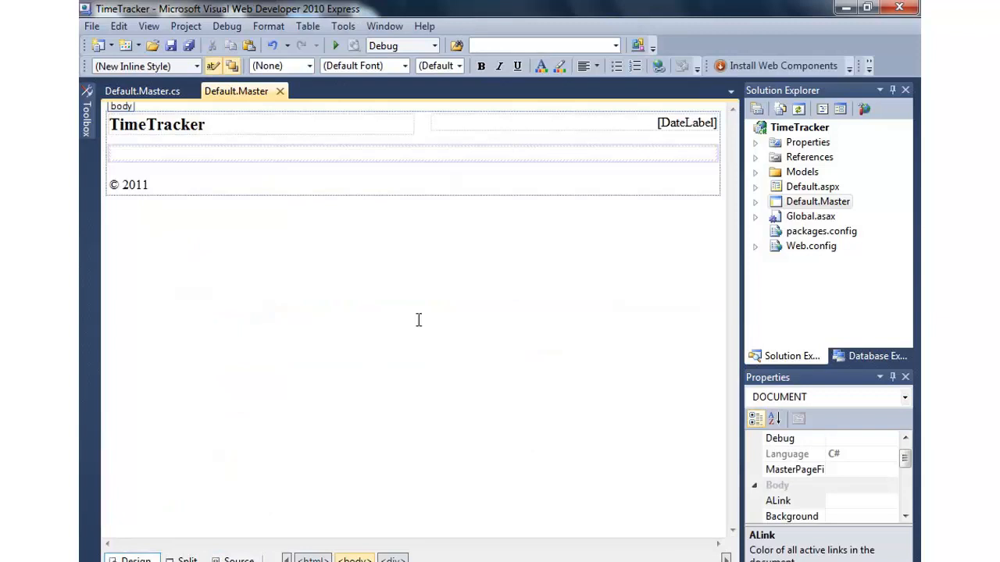
right_click(418, 320)
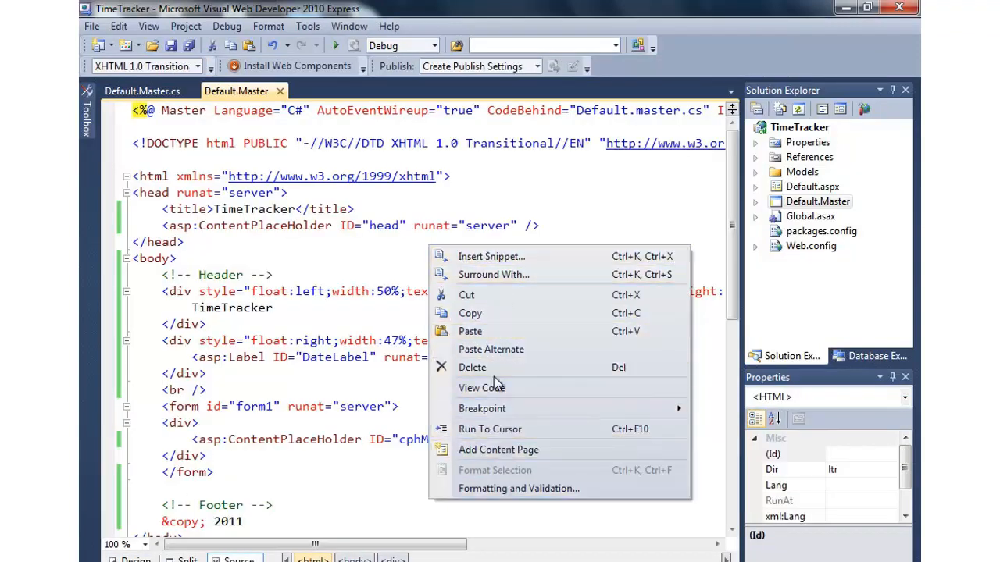
mouse_move(550, 461)
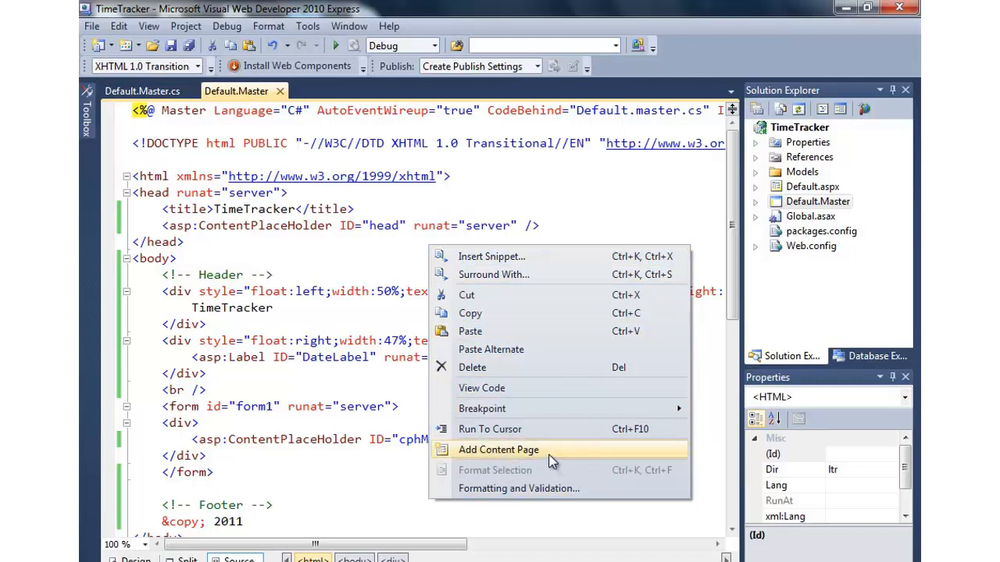